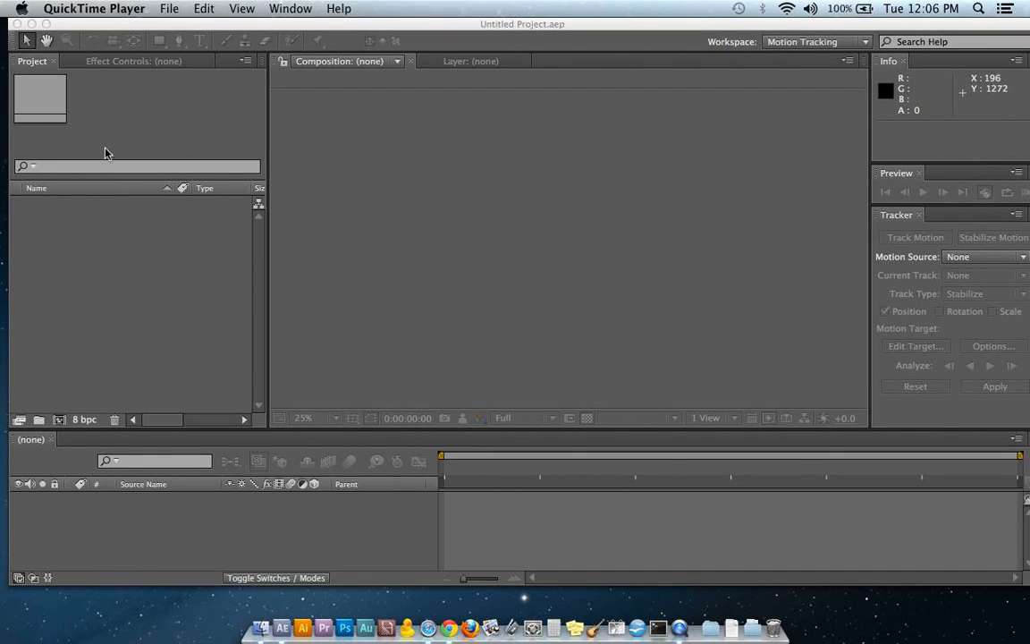
Create composition Comp 1 from the HDTV 1080 29.97 preset (1920×1080).
click(282, 626)
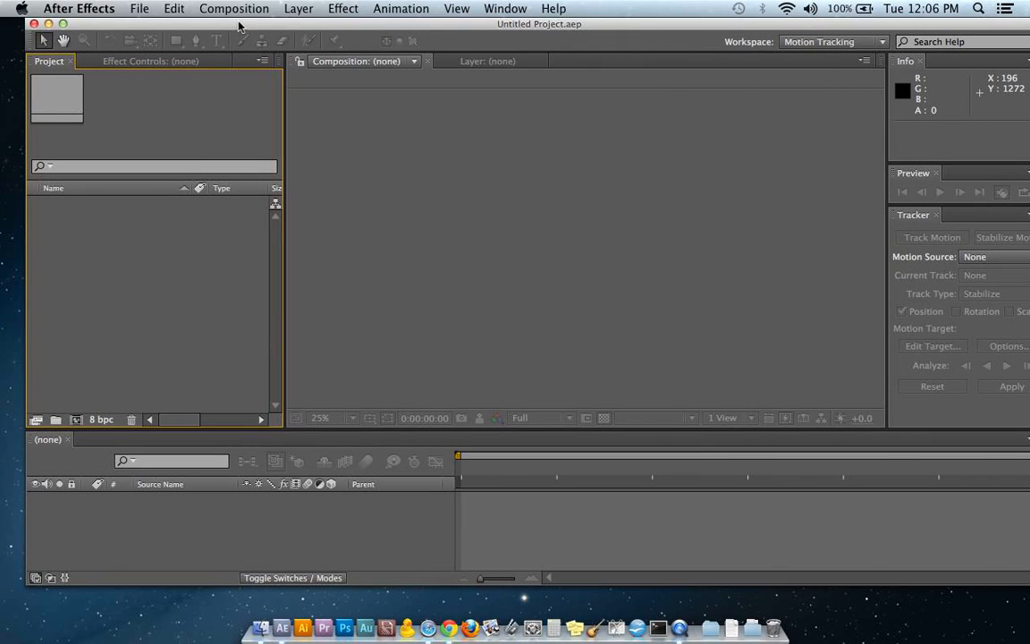
mouse_move(224, 7)
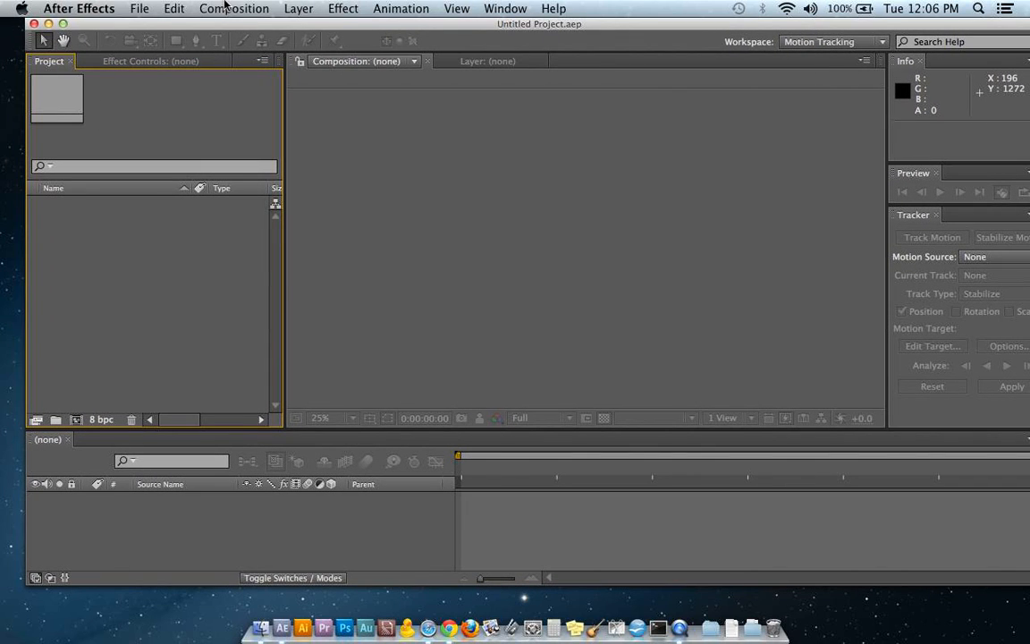
click(232, 7)
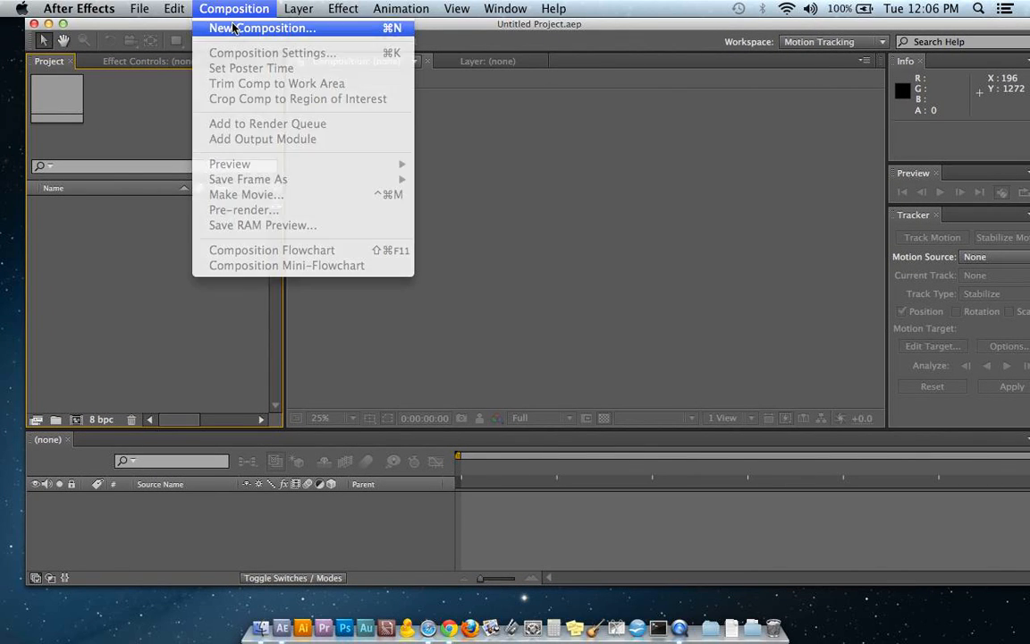
click(261, 28)
text(0;00;10;00)
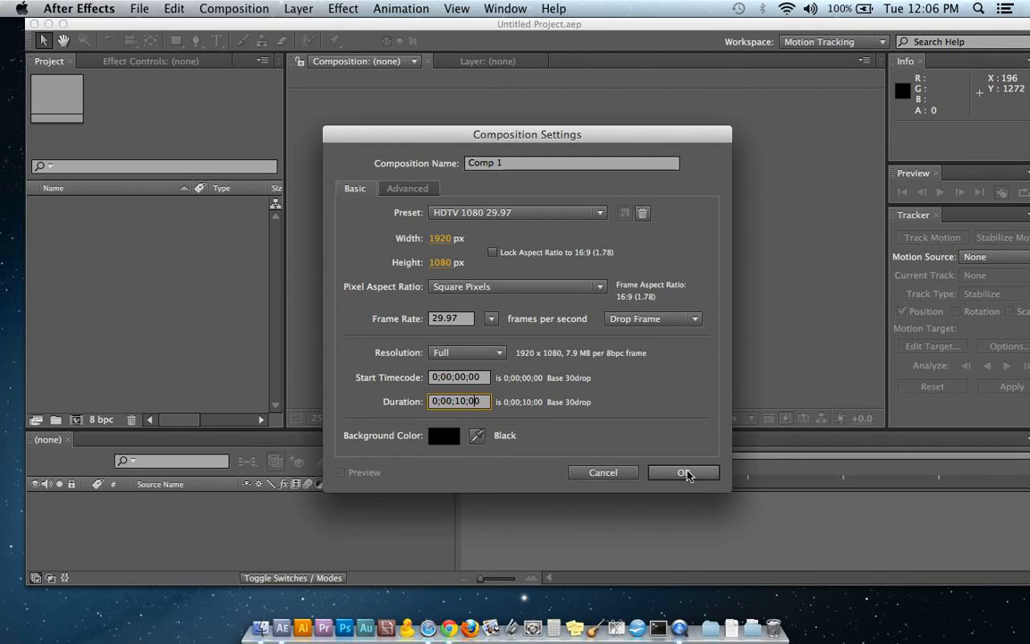
click(683, 472)
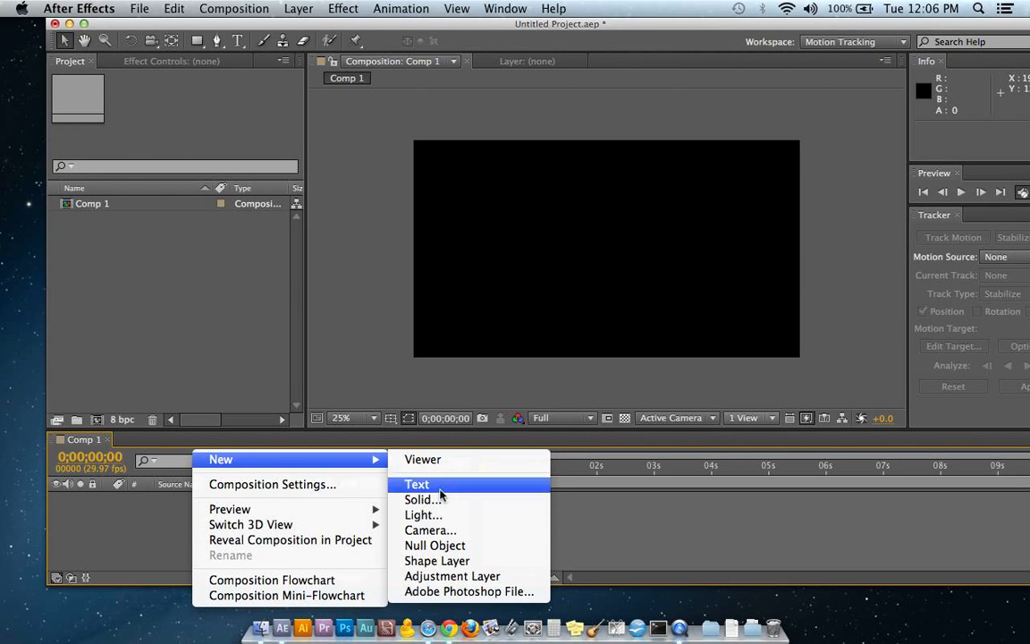
Add a default full-frame purple solid layer to Comp 1.
click(422, 498)
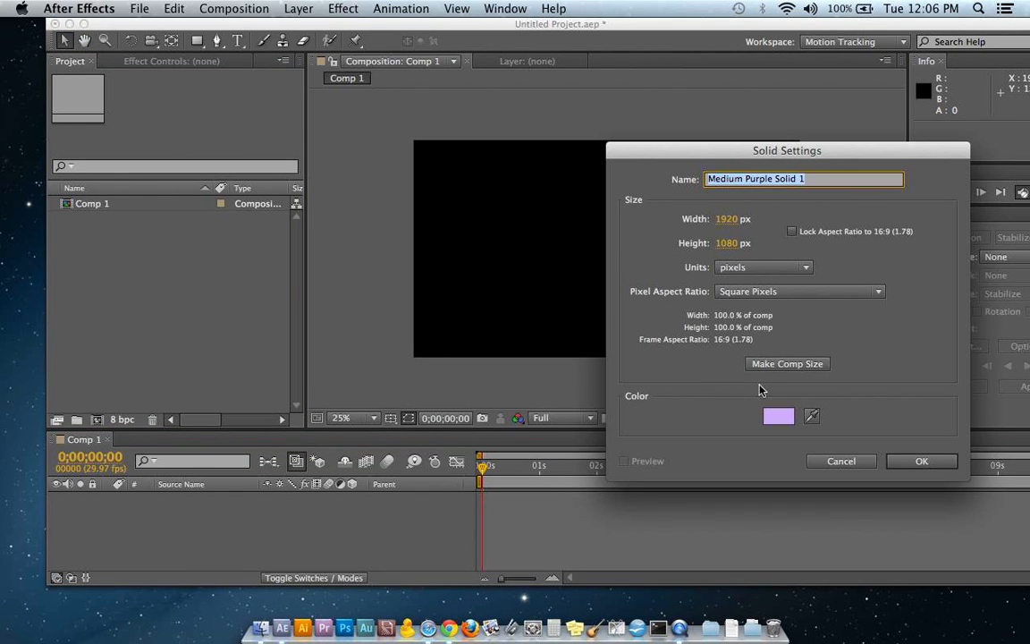
click(922, 461)
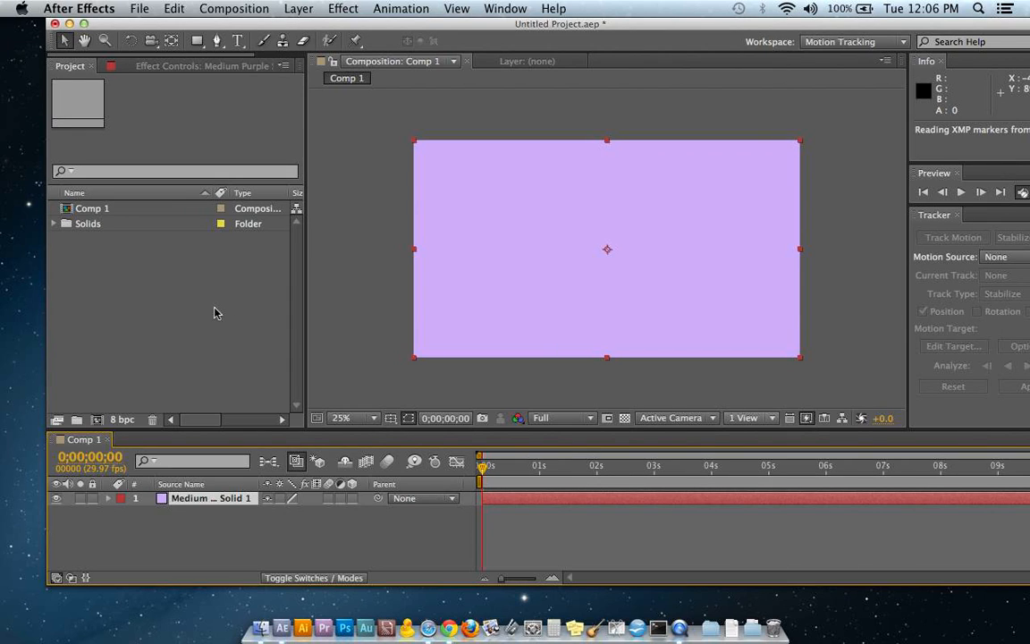
mouse_move(129, 297)
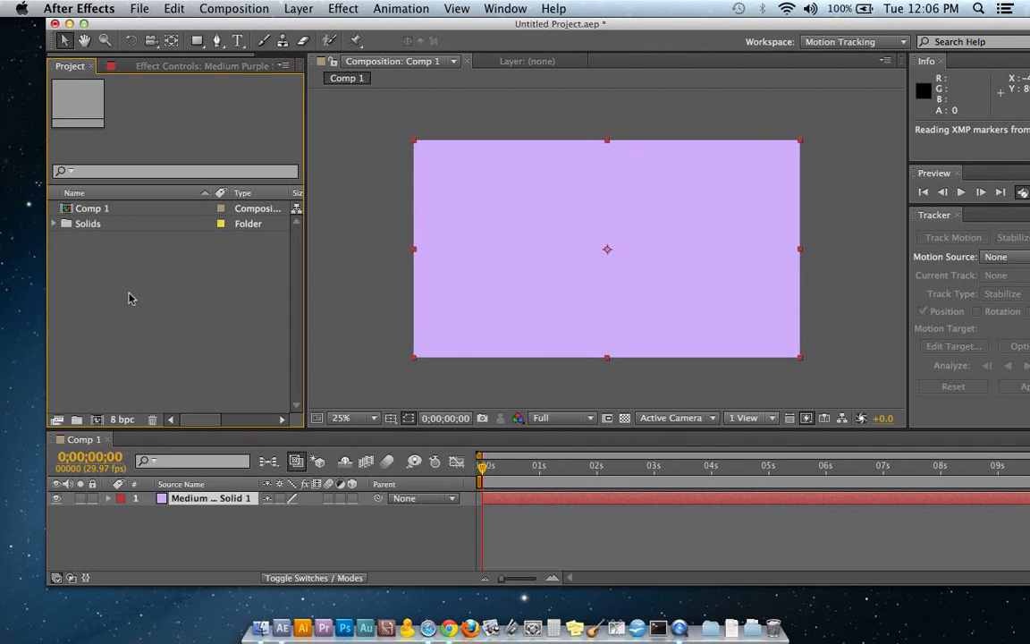
mouse_move(590, 177)
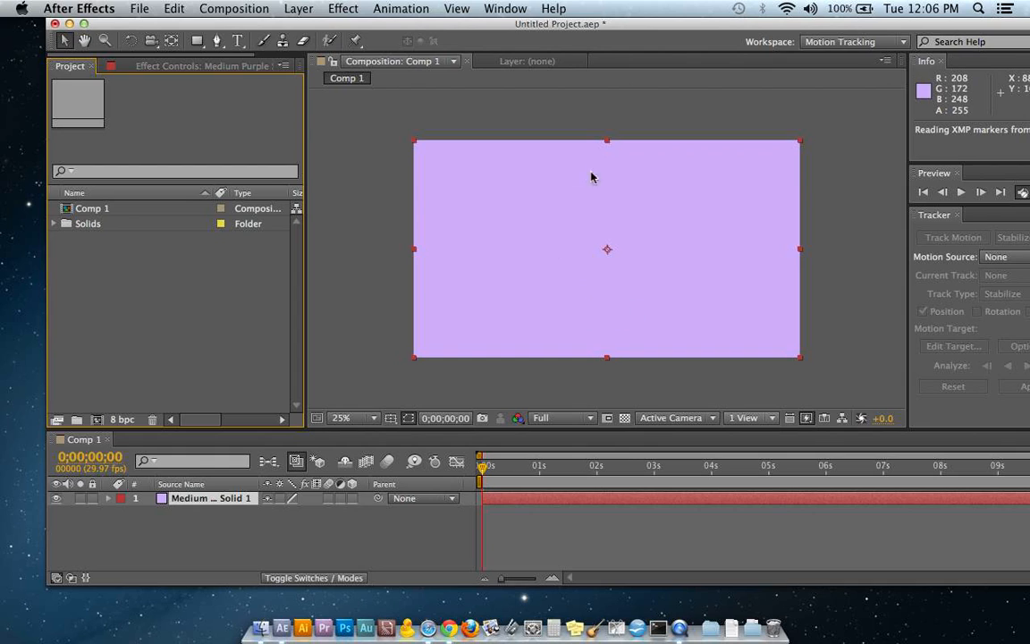
mouse_move(374, 256)
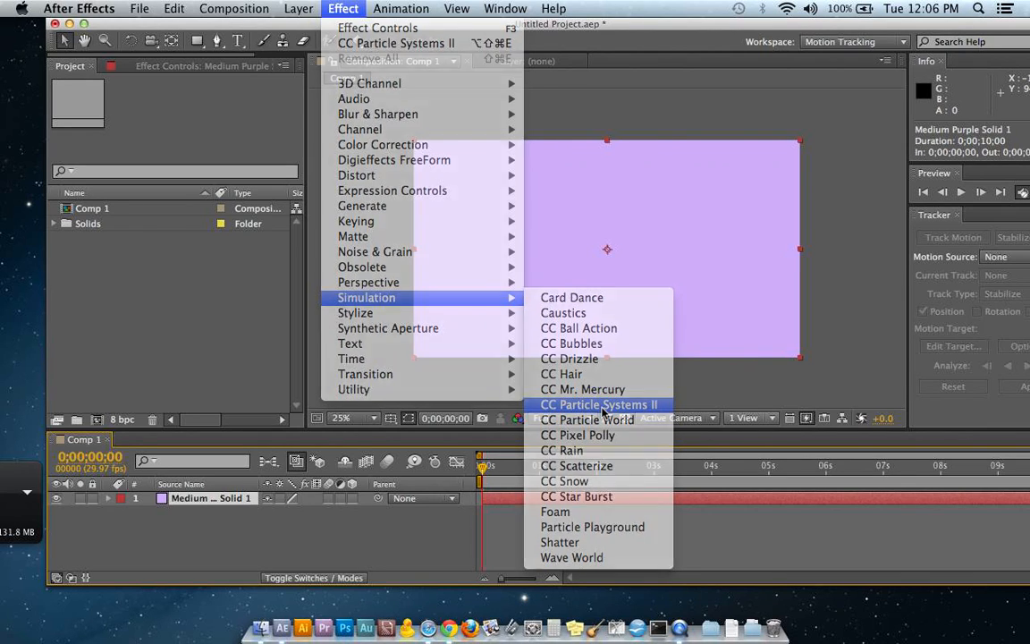
Apply CC Particle Systems II to the solid, toggling the transparency checkerboard to view the yellow burst.
click(599, 404)
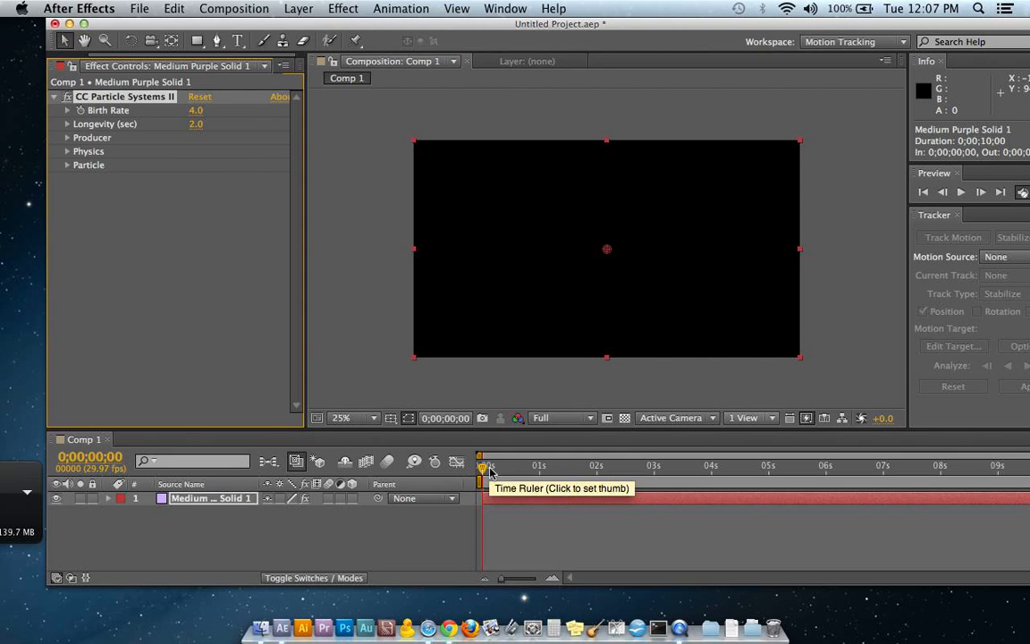
click(624, 419)
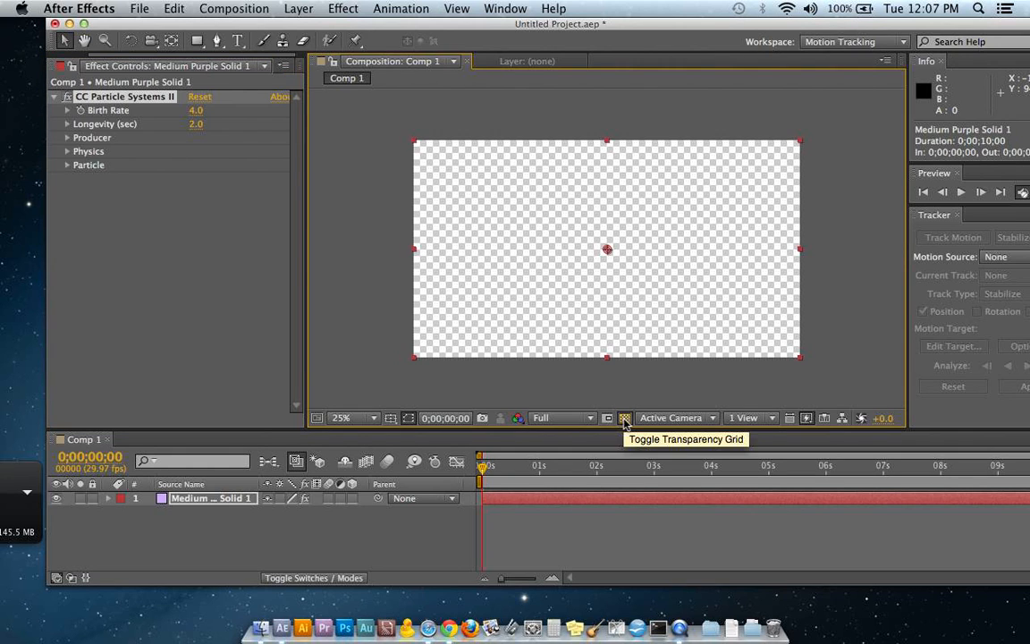
click(624, 418)
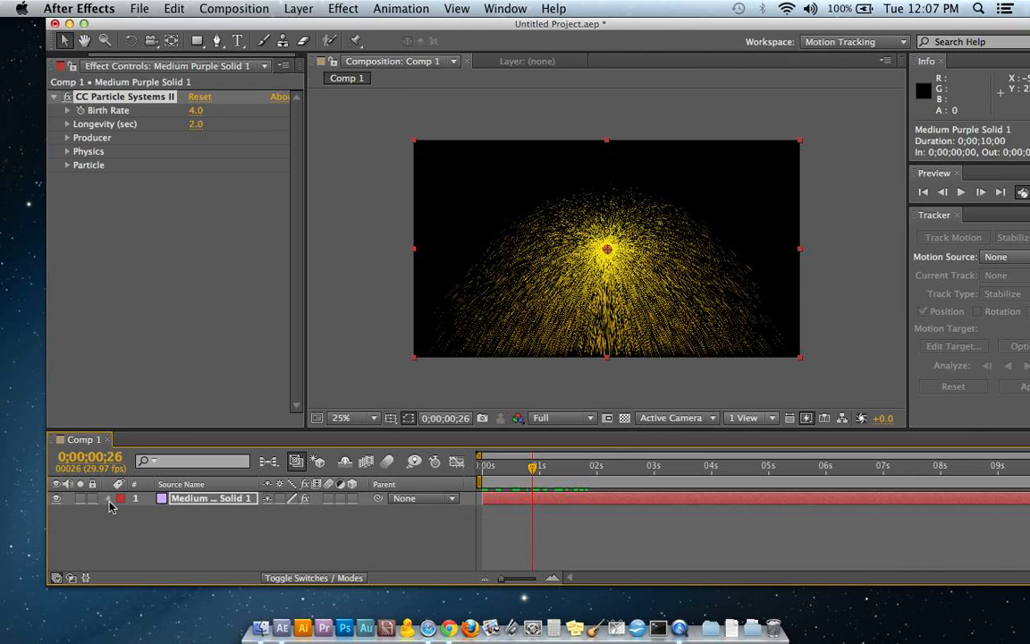
Expand the effect's Birth Rate, Longevity, Producer and Physics groups in Effect Controls.
click(120, 497)
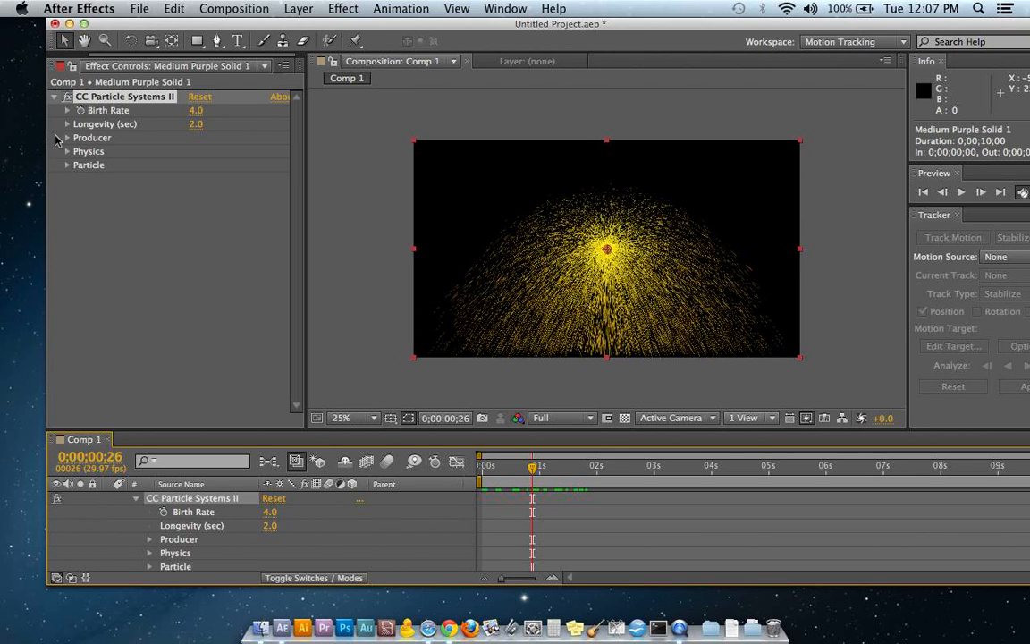
click(68, 110)
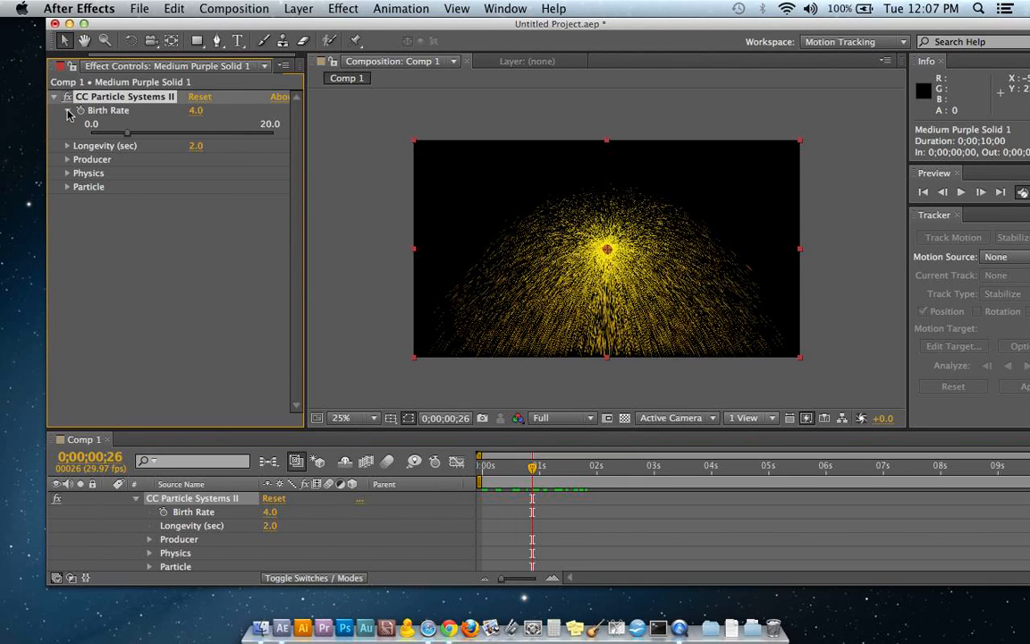
click(68, 111)
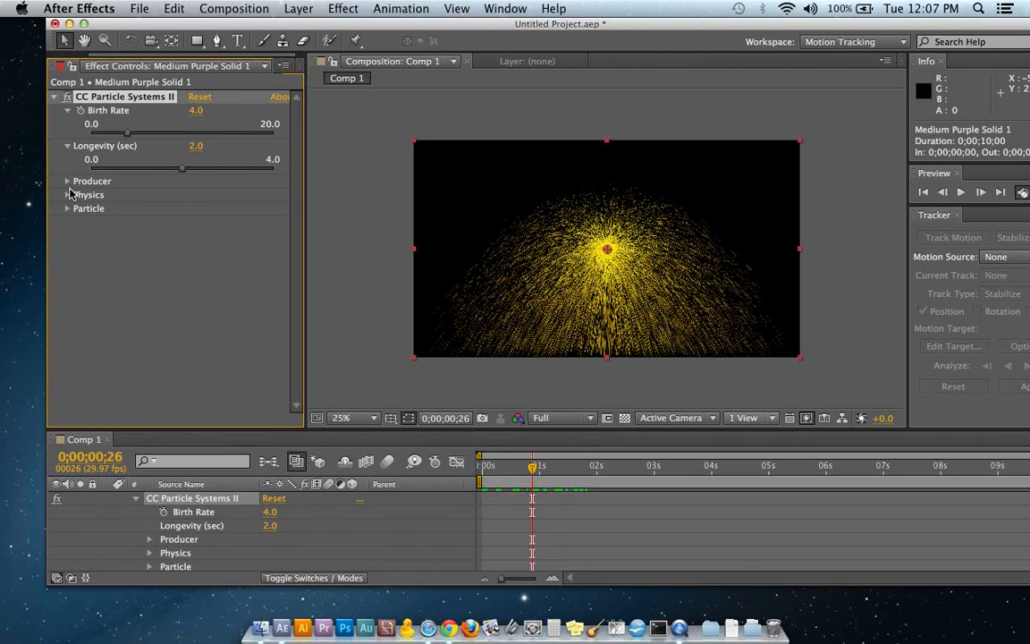
click(68, 181)
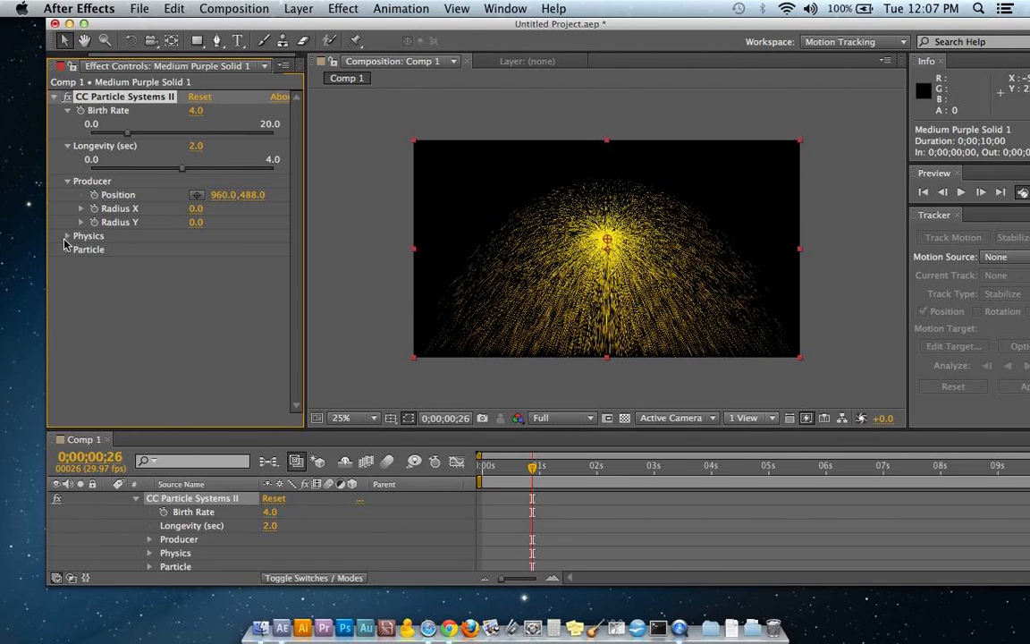
click(68, 236)
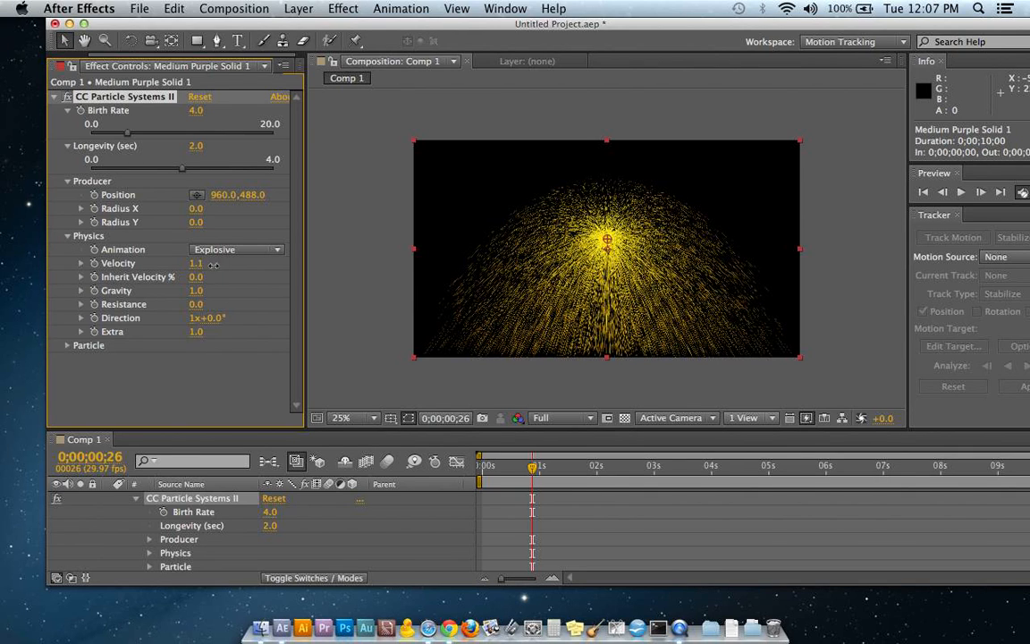
Lower Velocity, adjust Gravity and Direction so the particles arc downward like a fountain.
drag(197, 263, 182, 263)
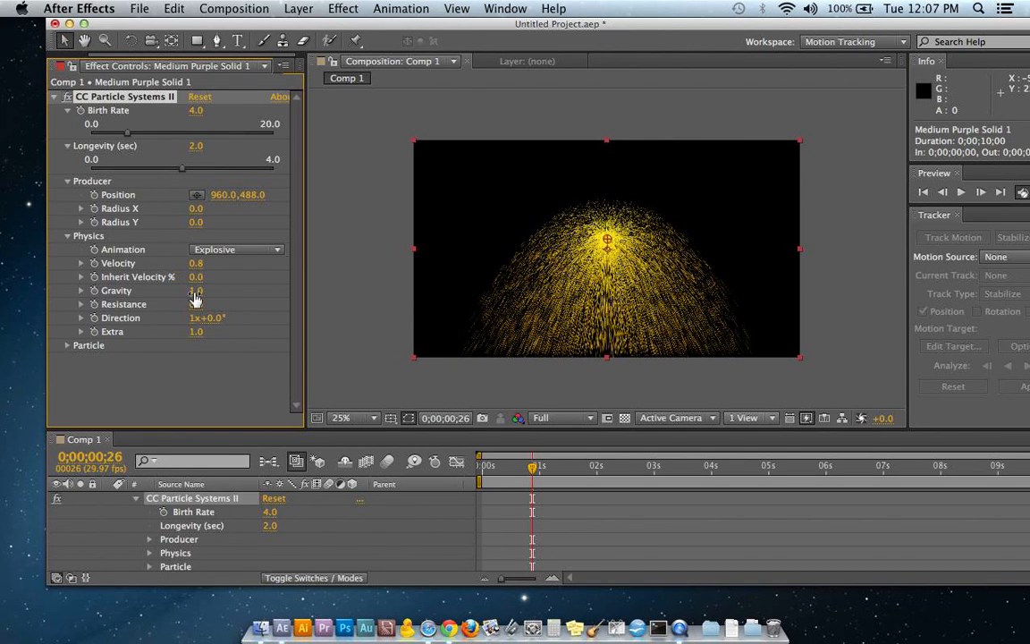
drag(197, 276, 206, 275)
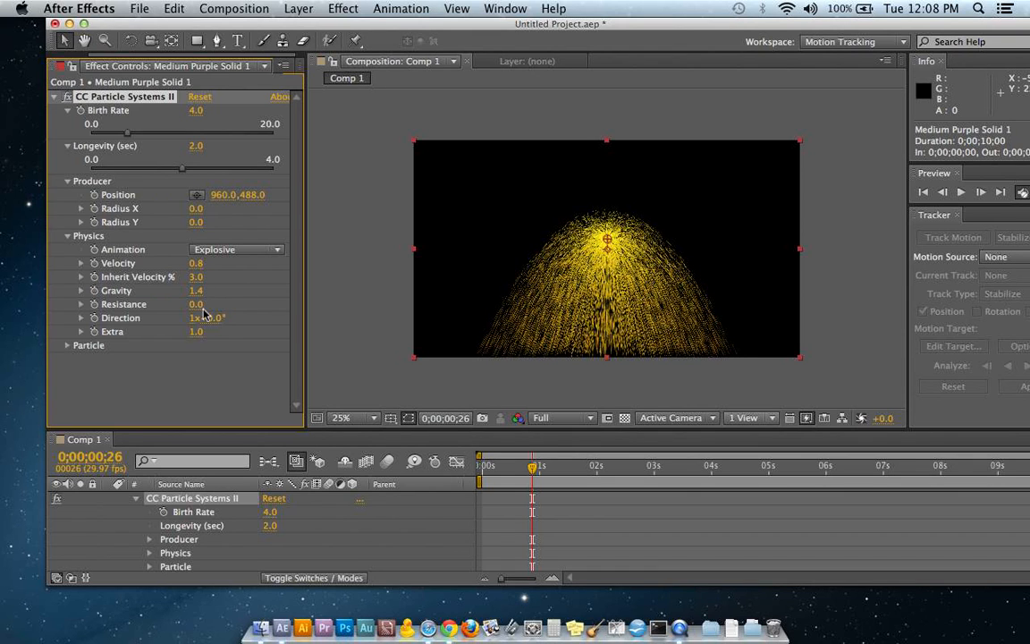
drag(207, 318, 225, 318)
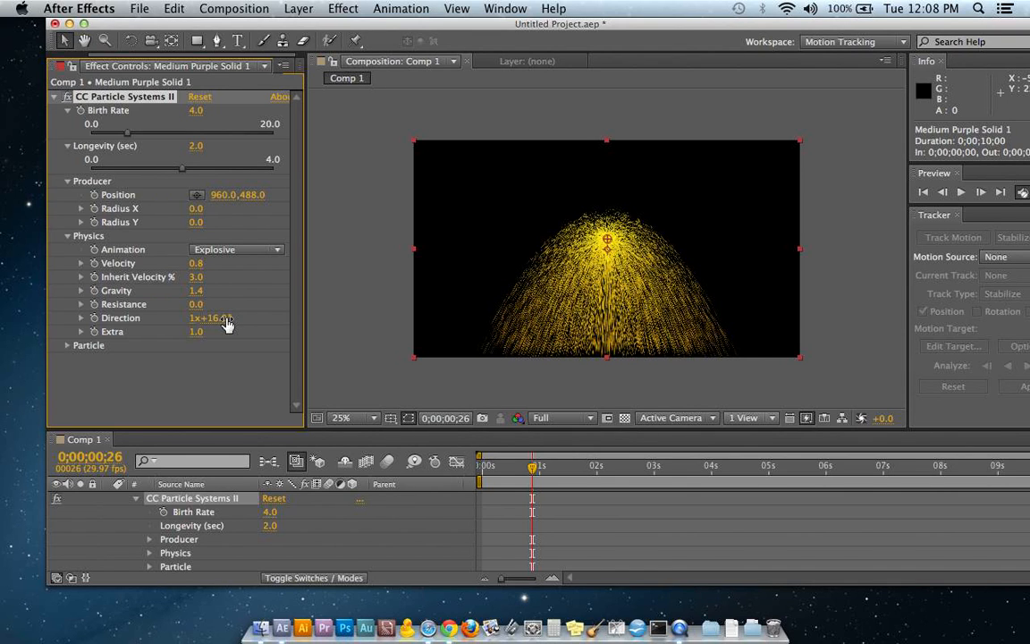
Try Lens Convex particles, then switch the particle type back to streaking yellow lines.
click(68, 345)
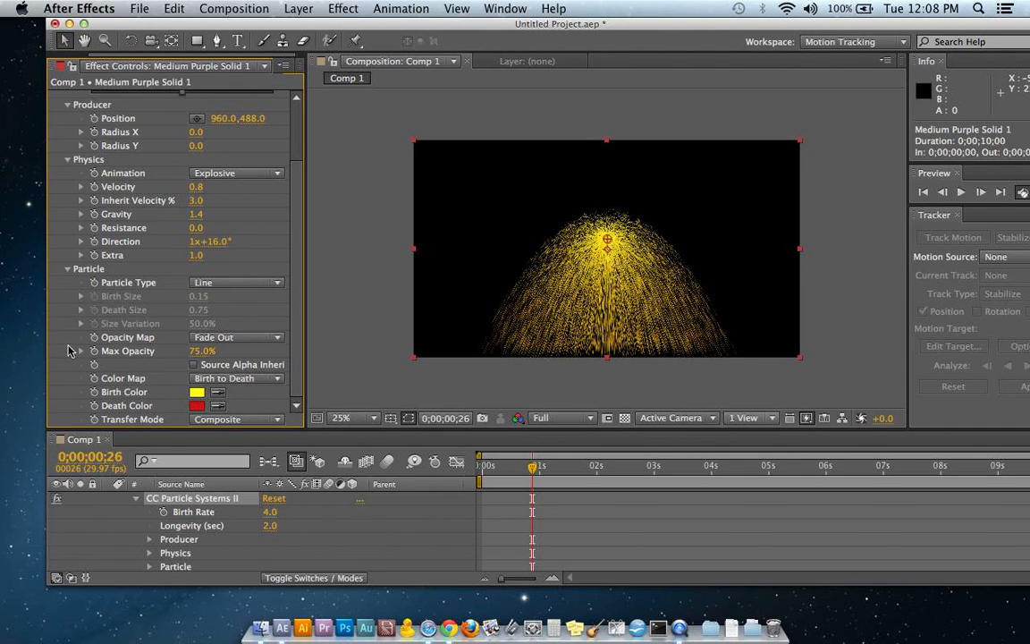
click(236, 282)
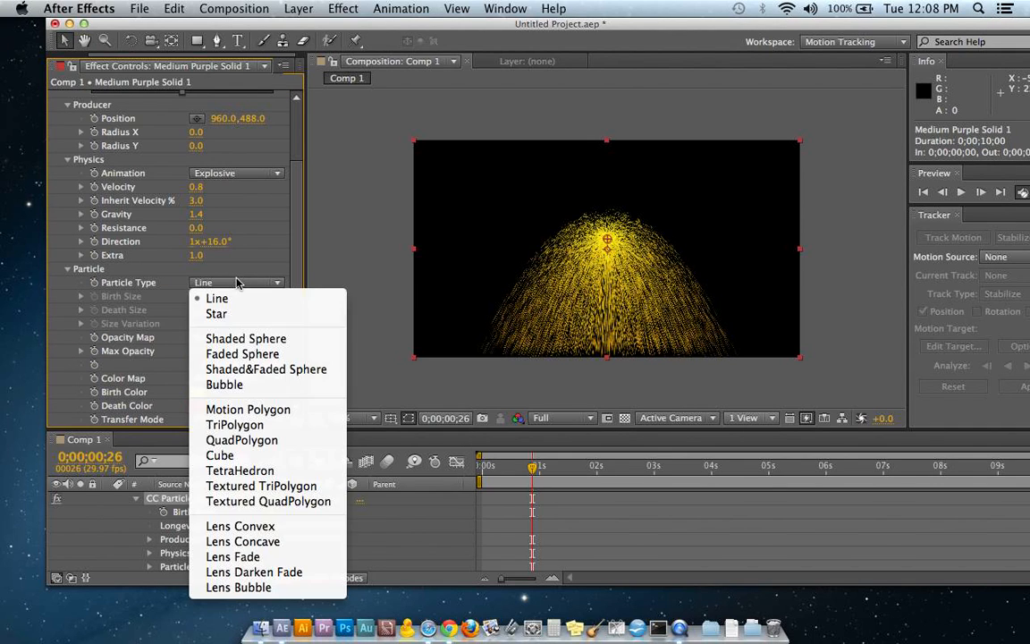
mouse_move(243, 354)
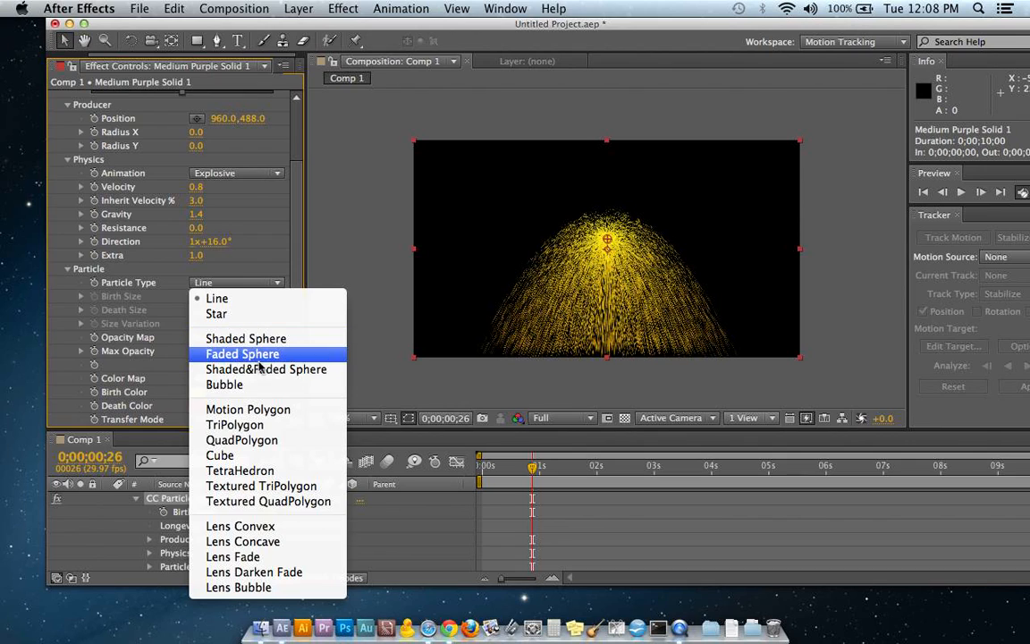
mouse_move(241, 540)
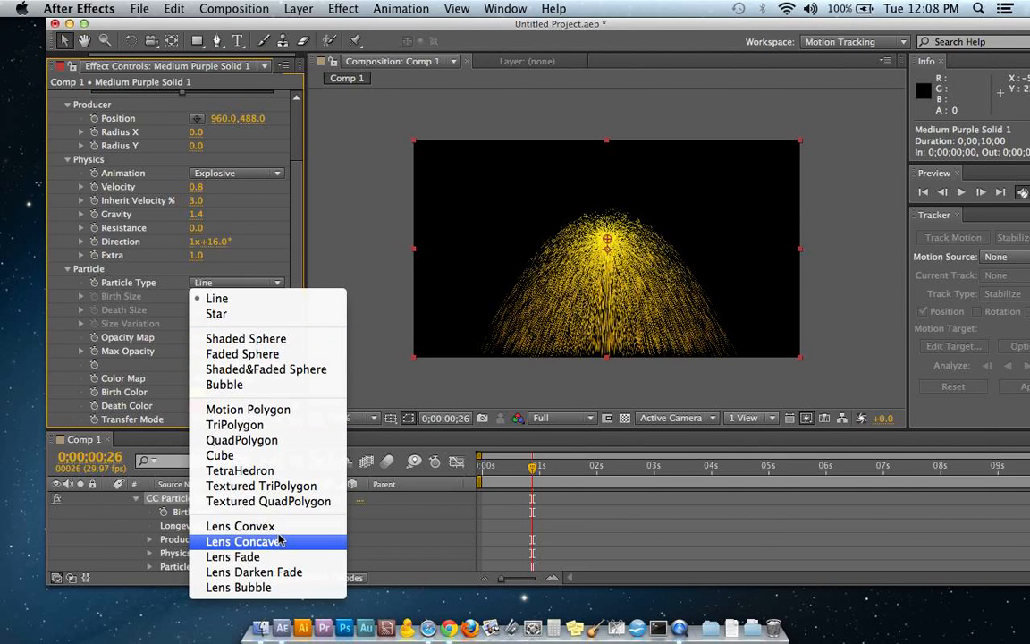
click(239, 526)
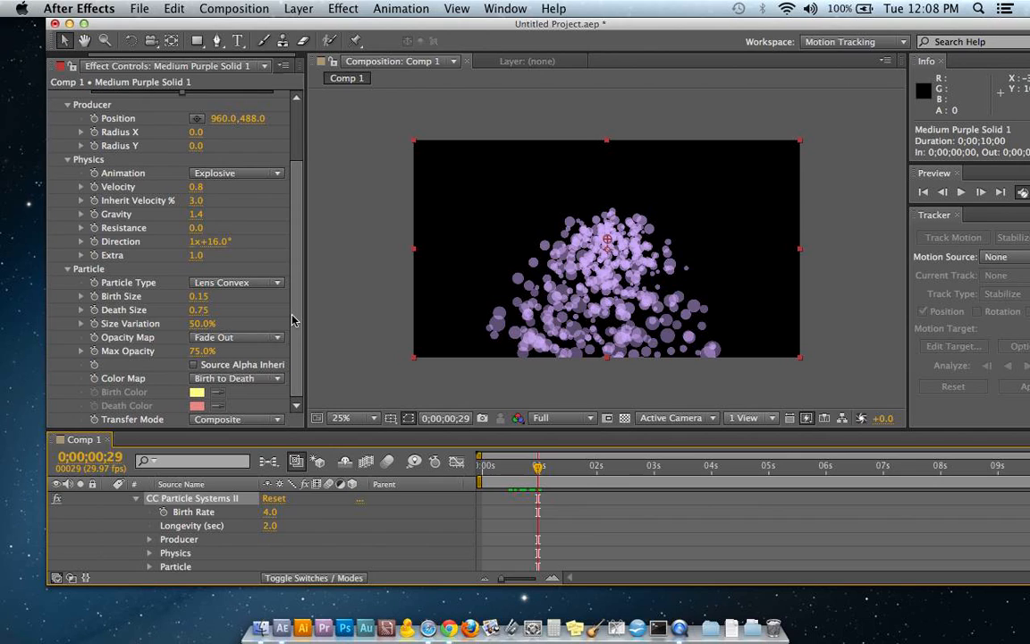
mouse_move(536, 461)
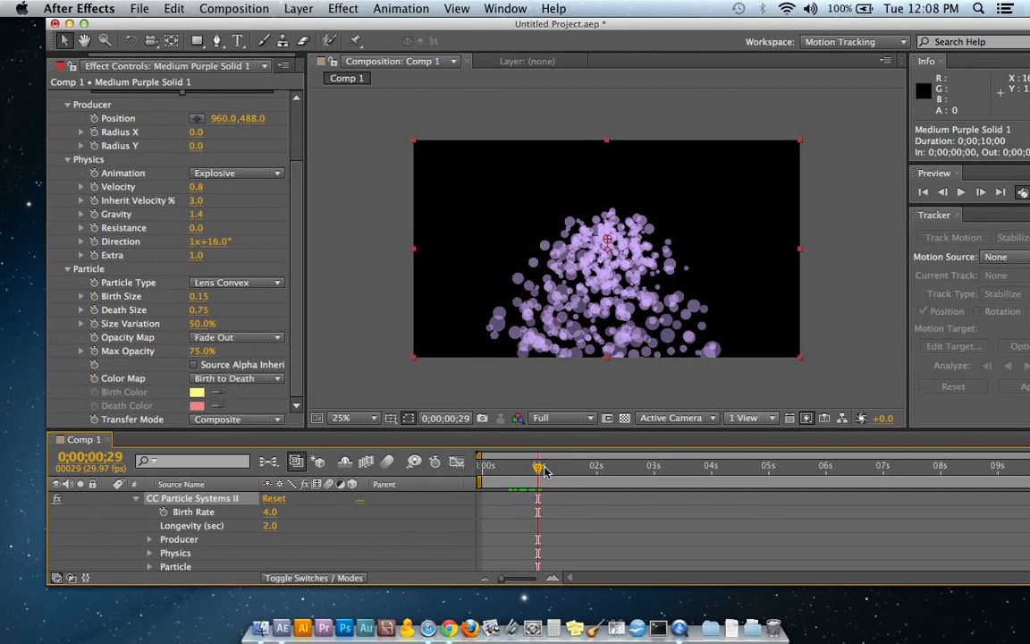
drag(536, 465, 507, 465)
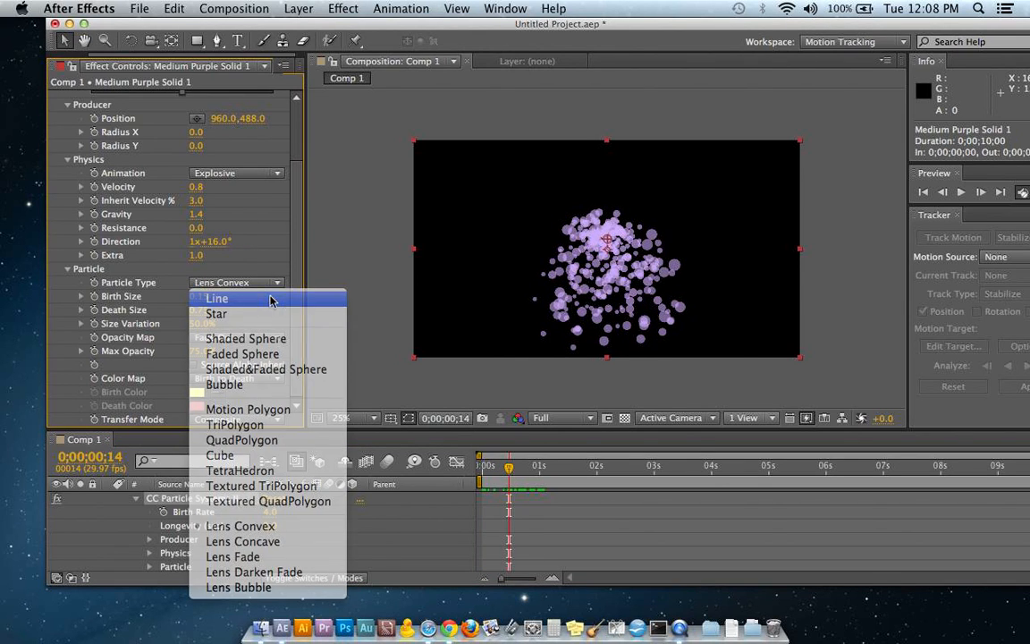
click(216, 296)
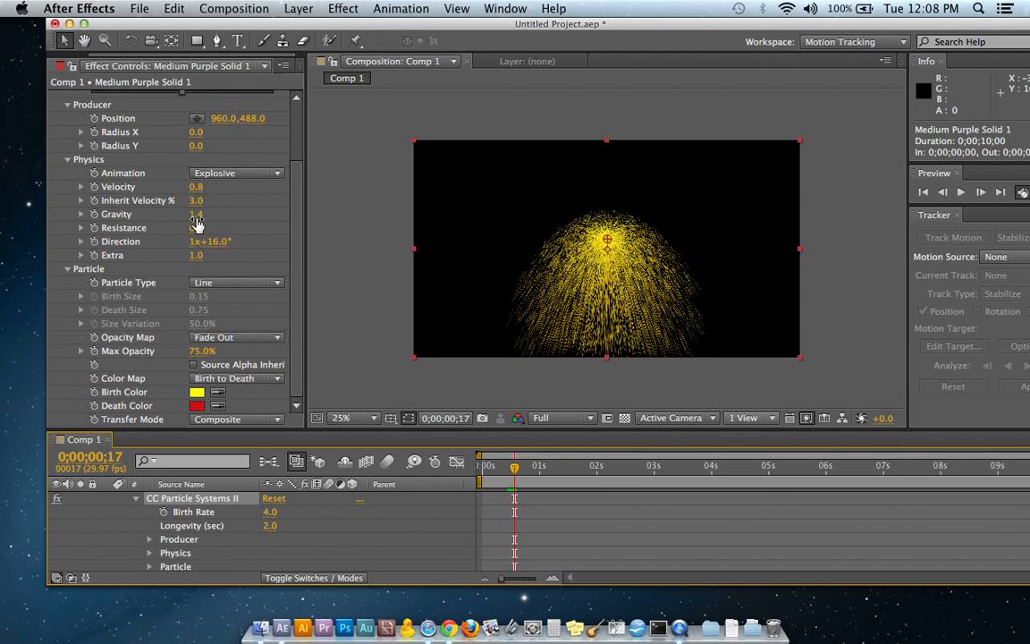
drag(197, 215, 234, 214)
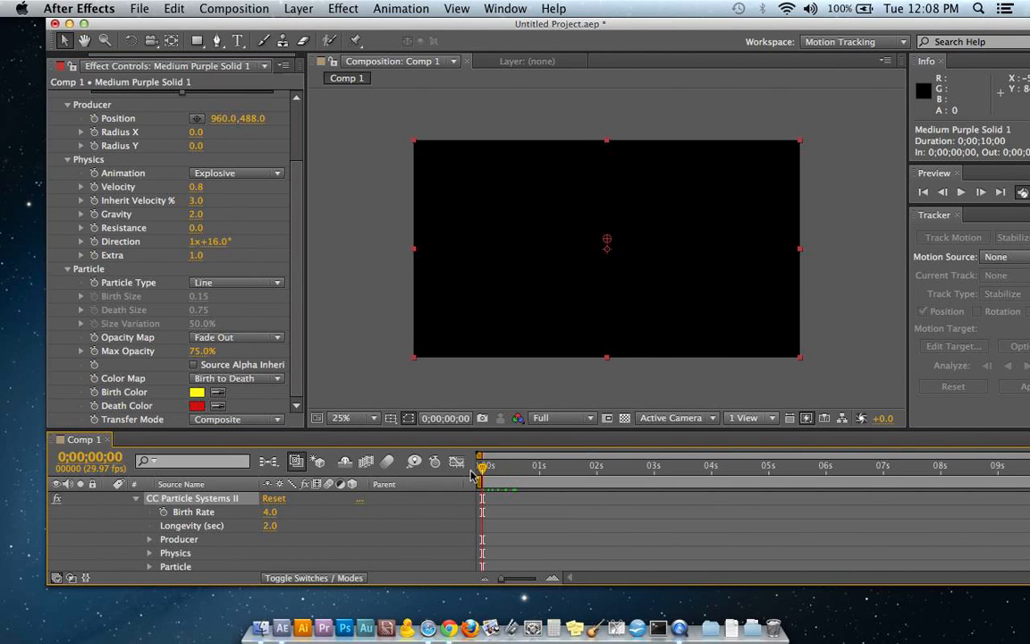
Scrub to about frame 25 to check the fountain and twirl open the layer's Transform group.
drag(481, 467, 530, 467)
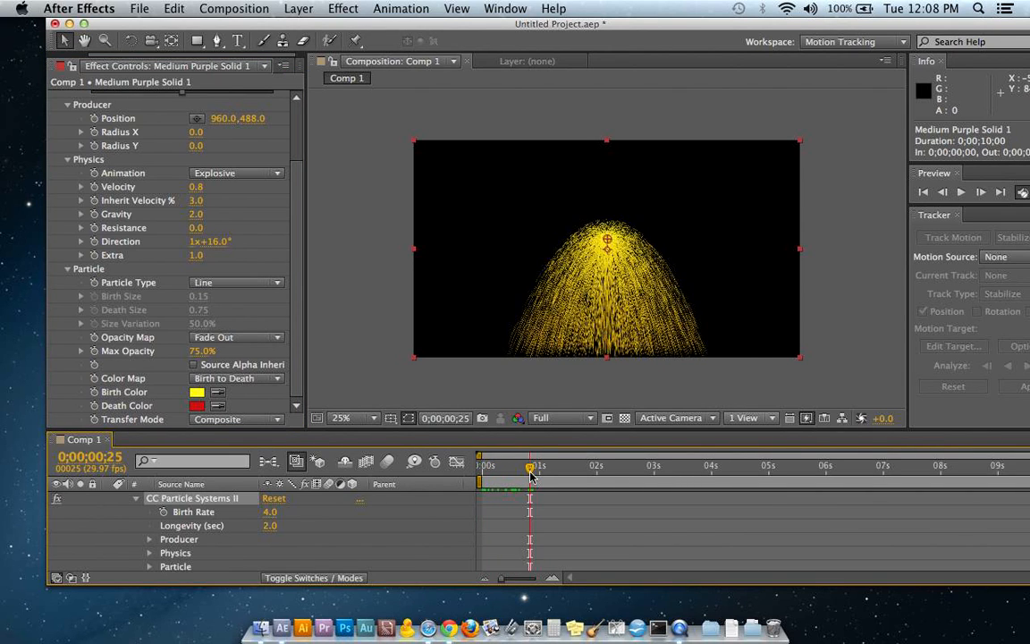
click(135, 497)
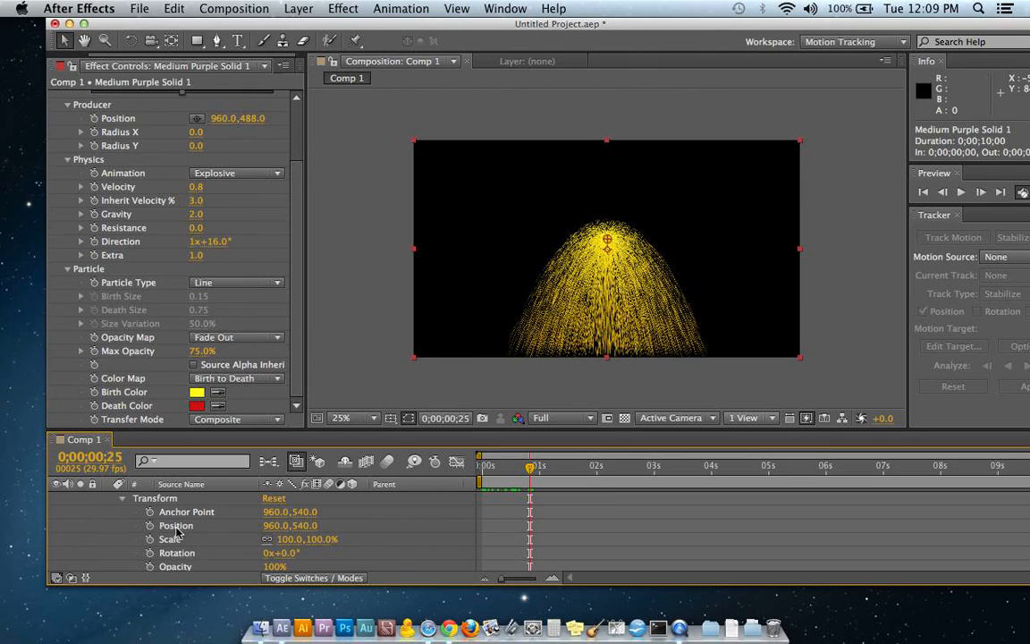
mouse_move(270, 526)
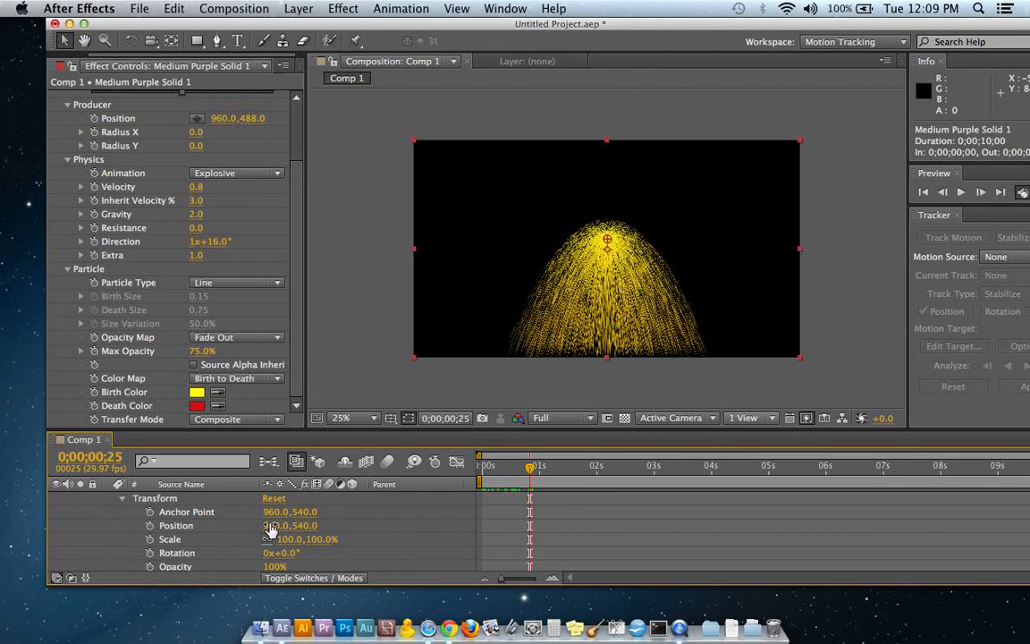
click(121, 497)
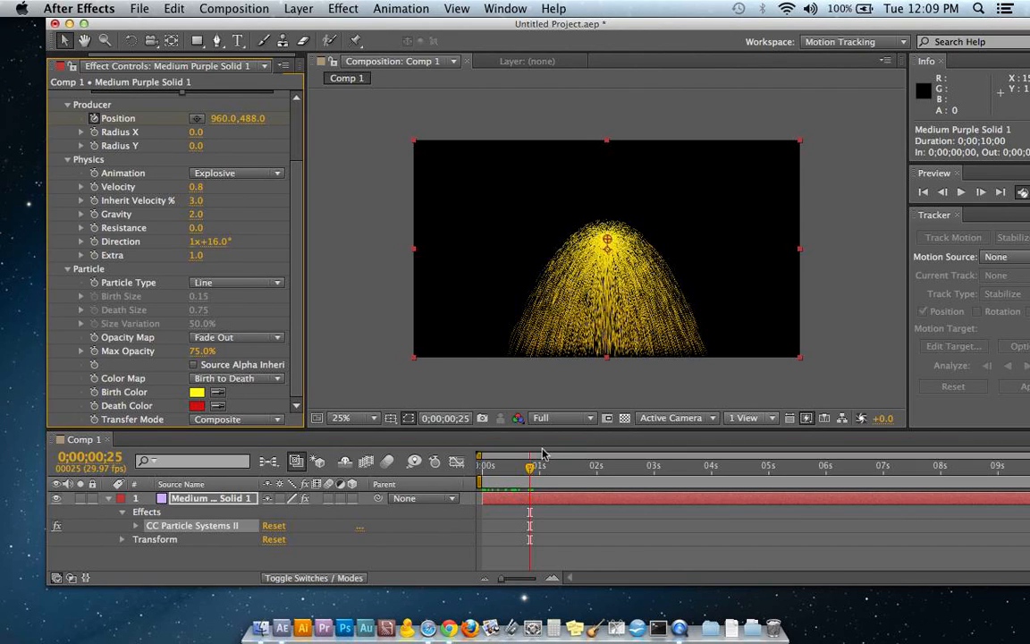
mouse_move(550, 427)
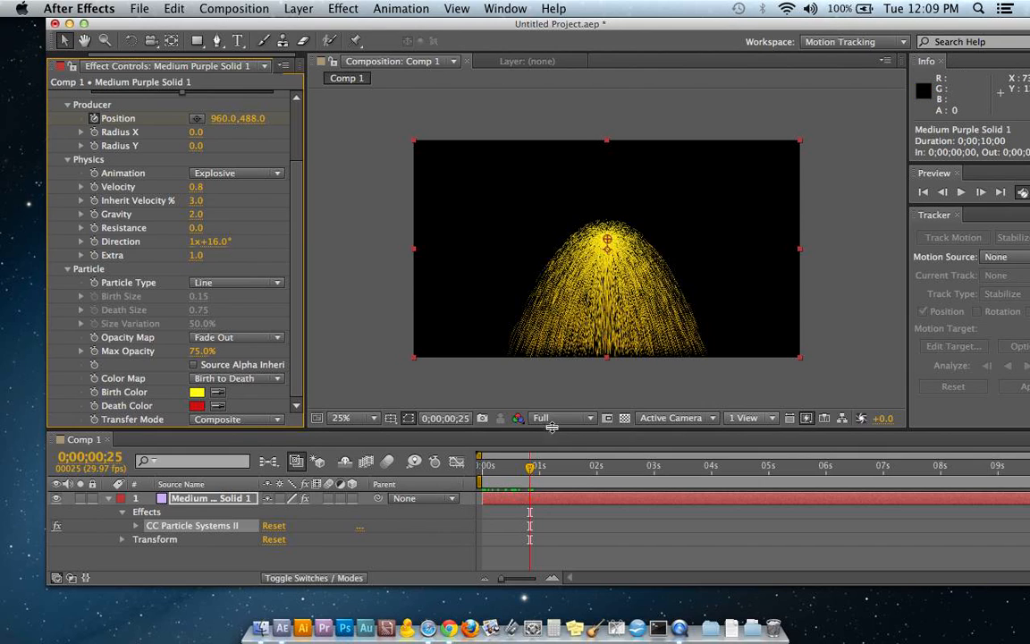
Enable Producer Position keyframes just past one second with the emitter in the top-left corner.
drag(529, 465, 554, 465)
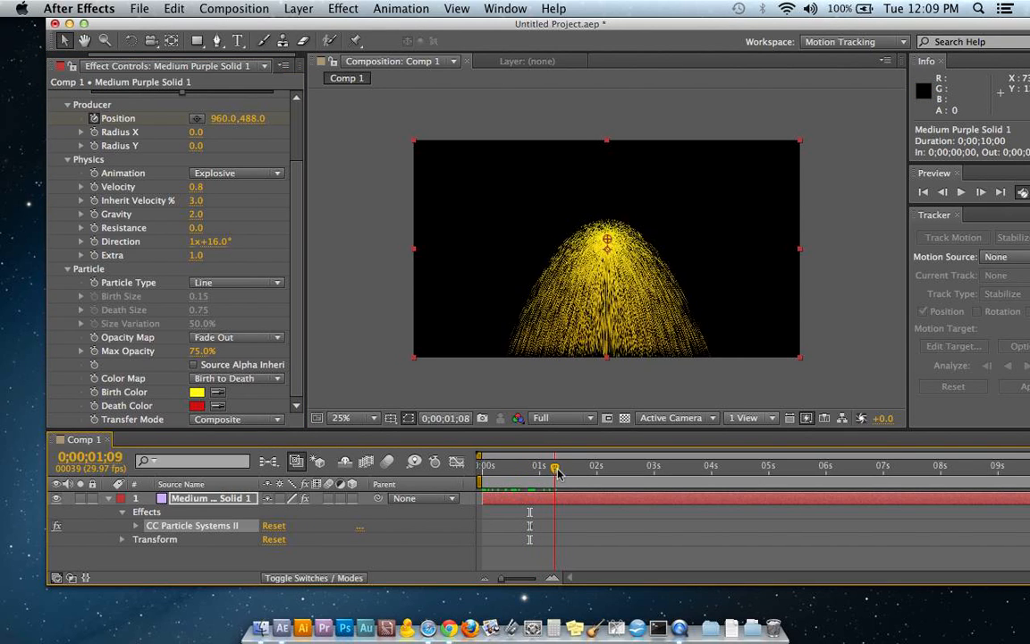
click(572, 465)
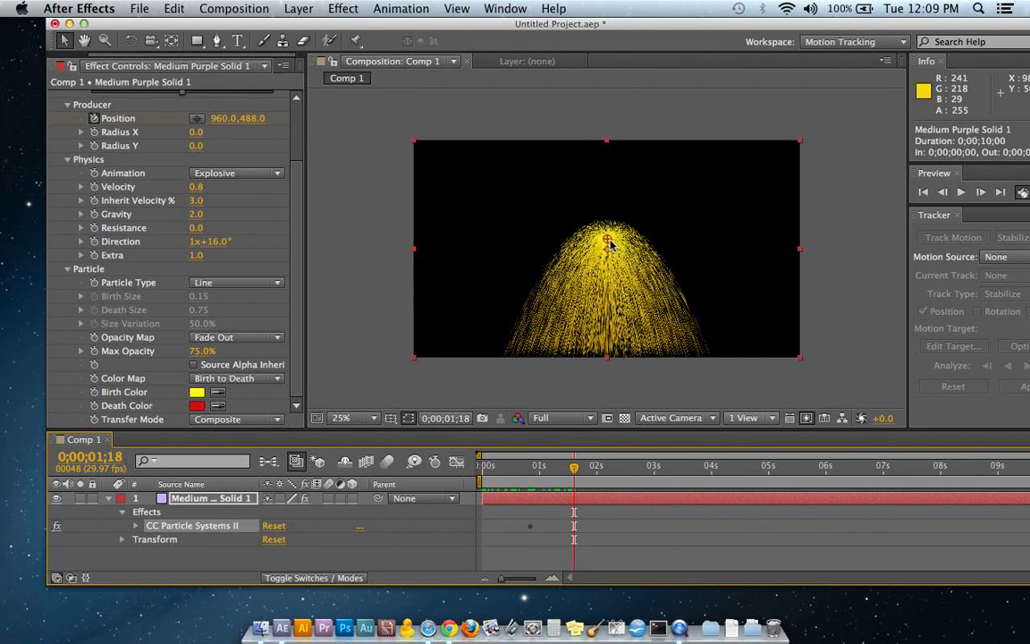
drag(606, 241, 454, 200)
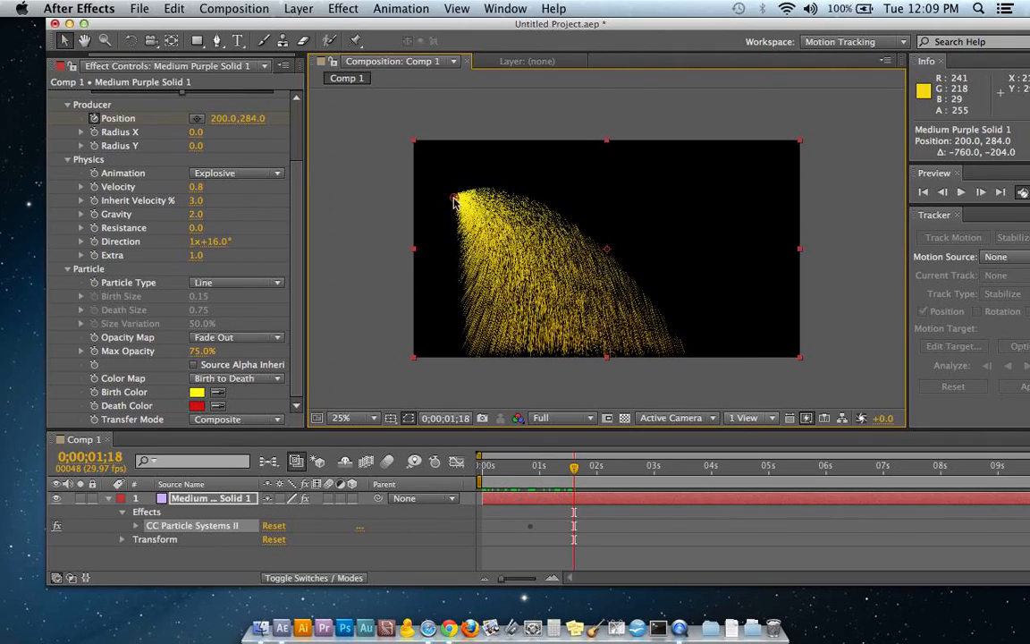
drag(450, 195, 420, 152)
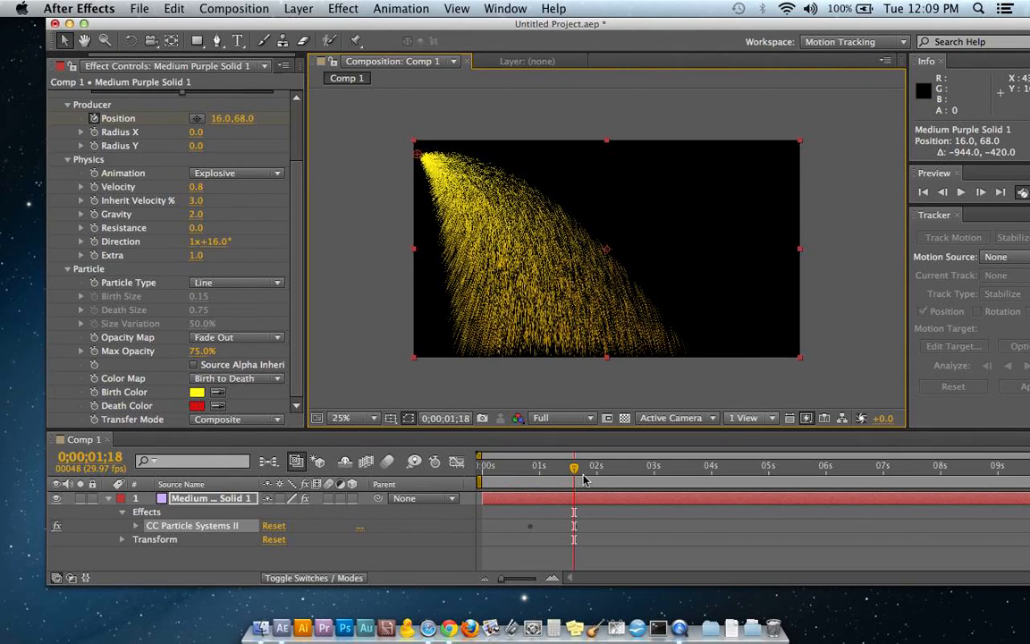
Keyframe the emitter at the top right near two seconds and the lower right at two and a half.
drag(572, 465, 601, 465)
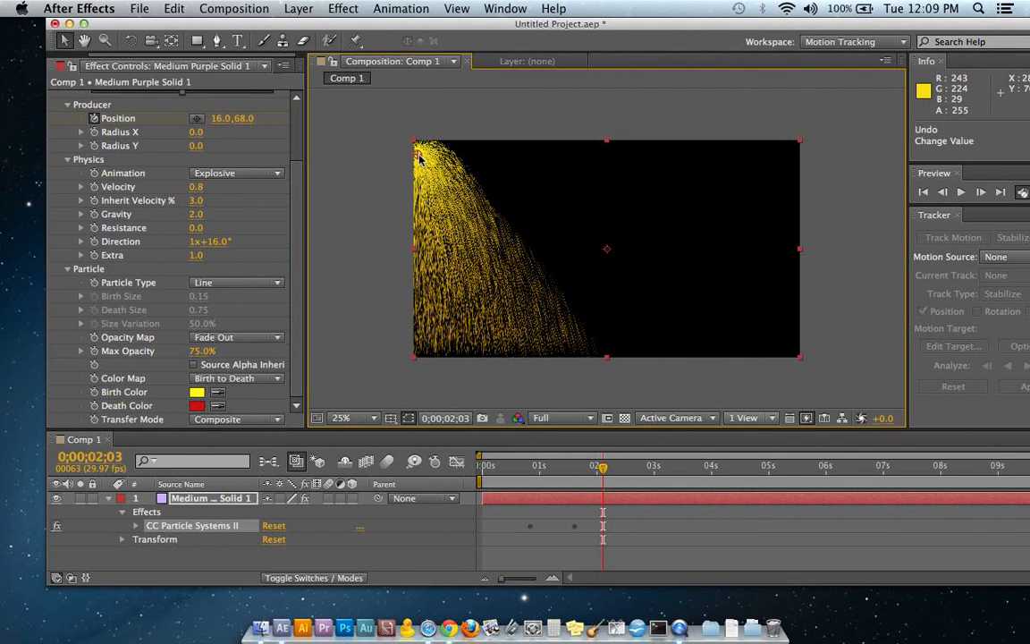
drag(418, 150, 631, 150)
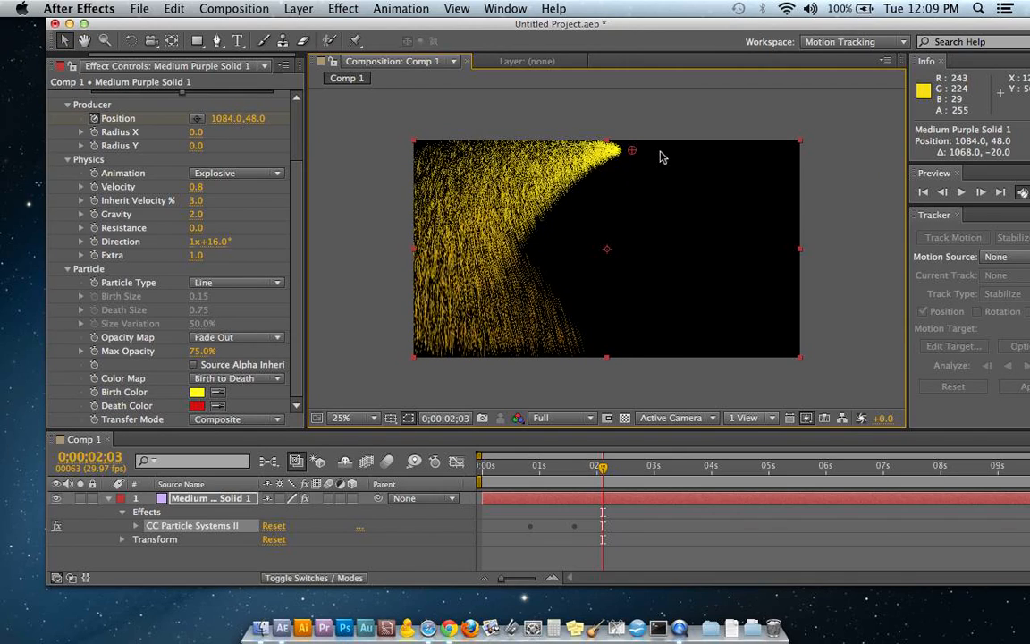
drag(633, 151, 672, 150)
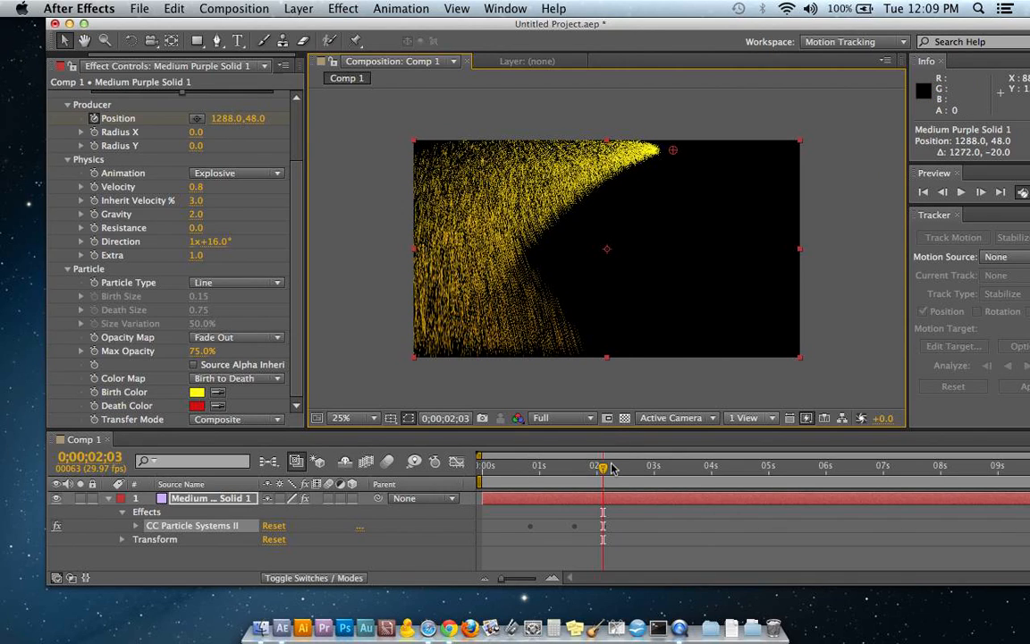
drag(601, 464, 626, 465)
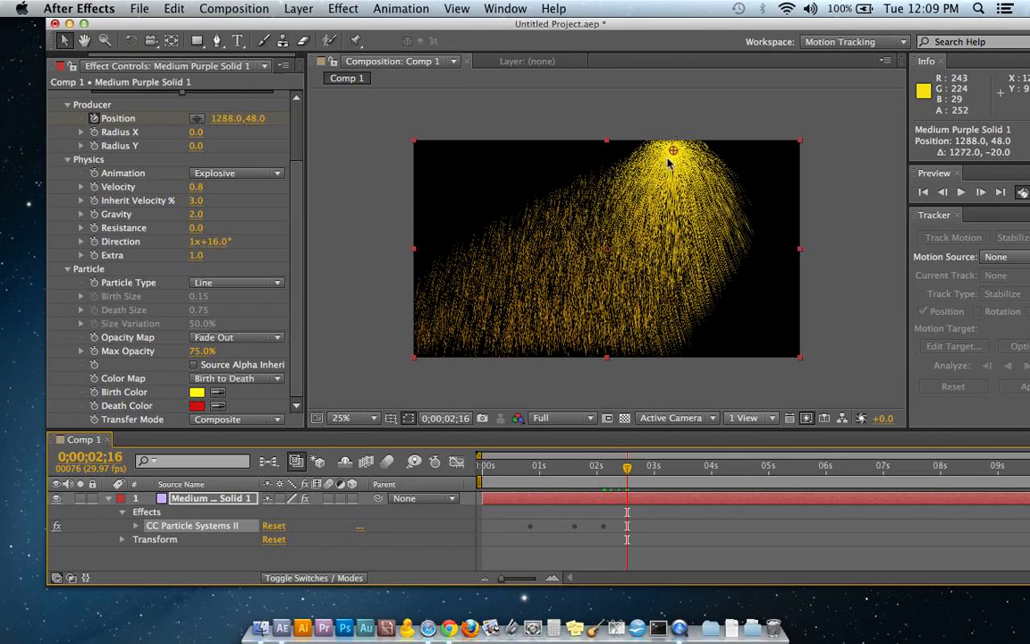
drag(670, 150, 740, 213)
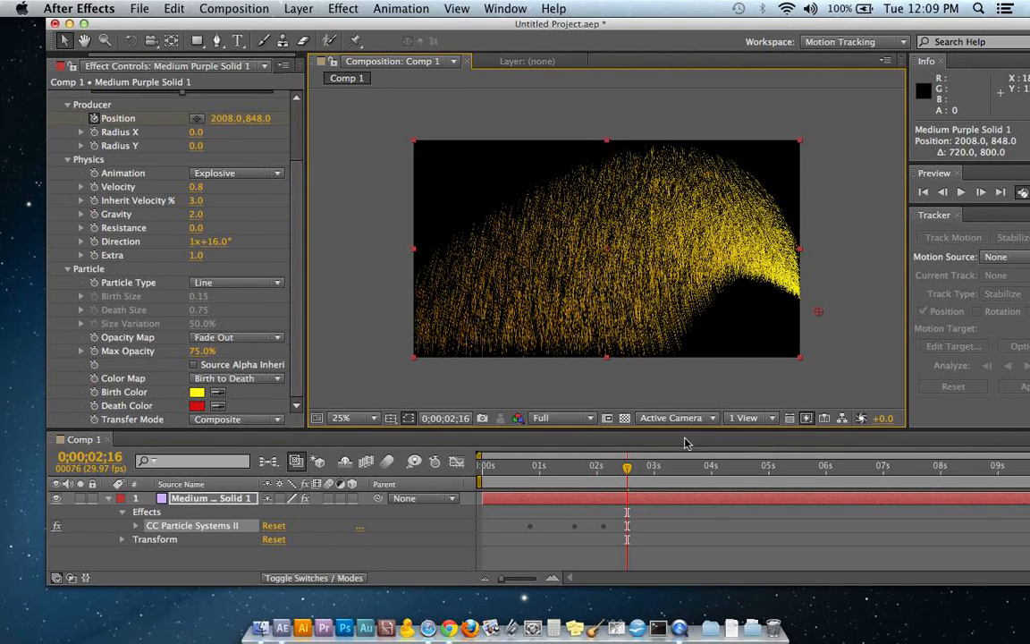
Keyframe the emitter back on the left just past three seconds and scrub to review the sweep.
click(665, 464)
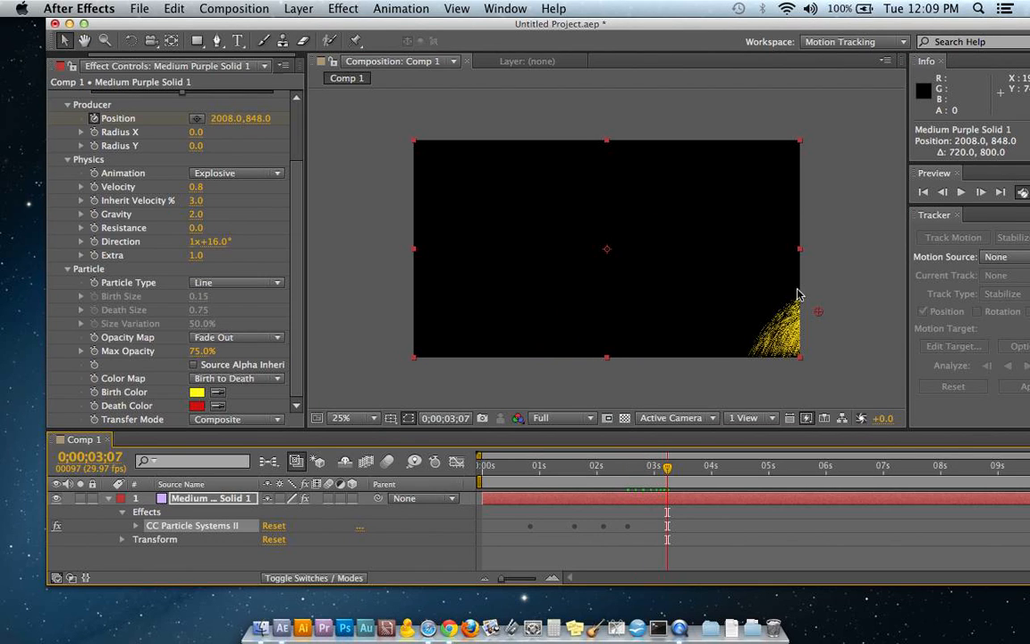
drag(798, 295, 665, 301)
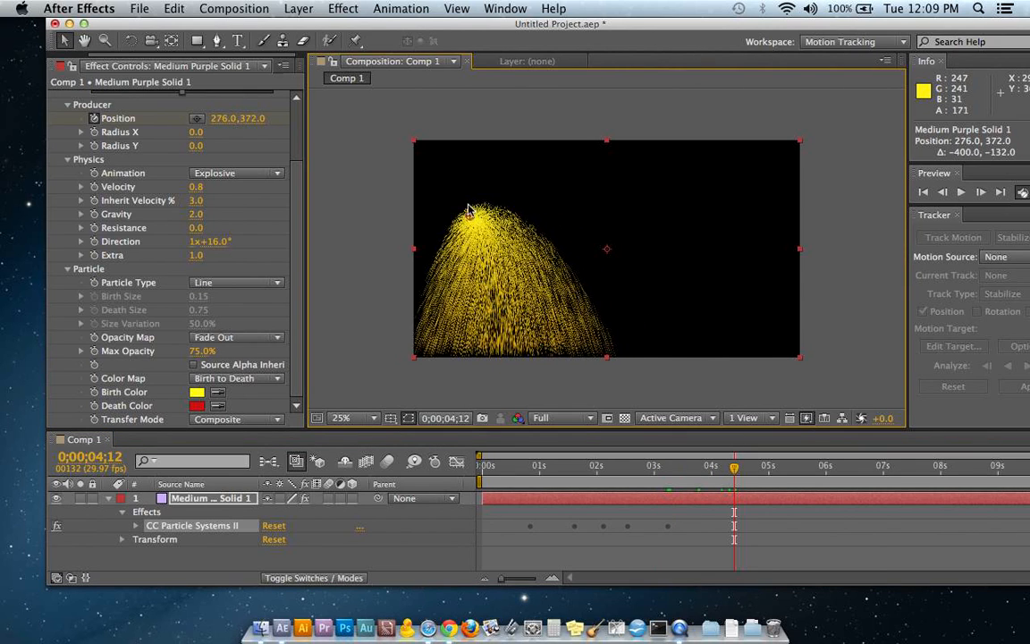
drag(733, 464, 707, 464)
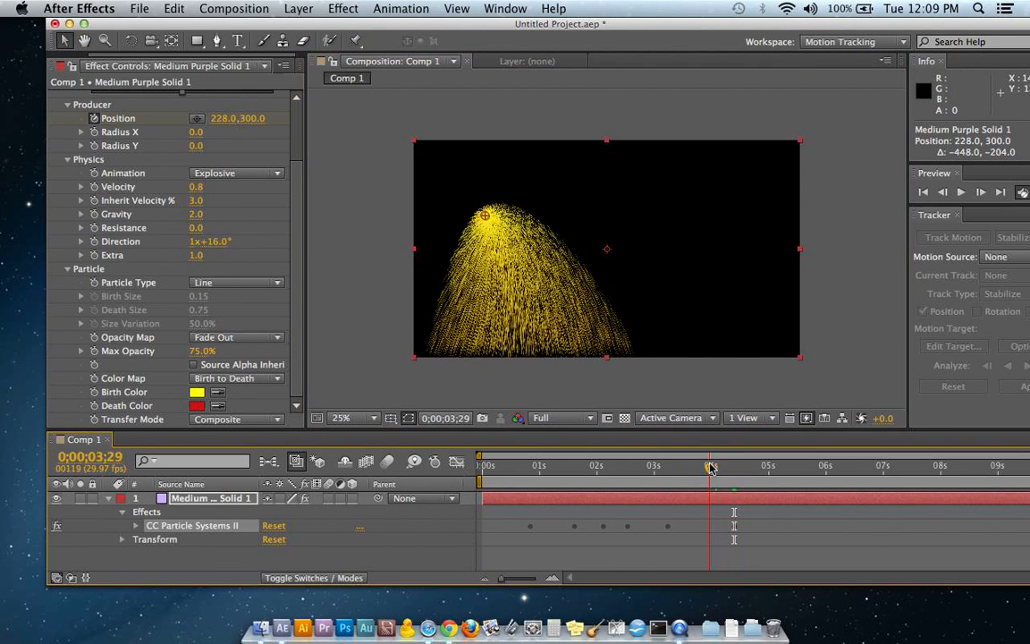
drag(708, 465, 562, 465)
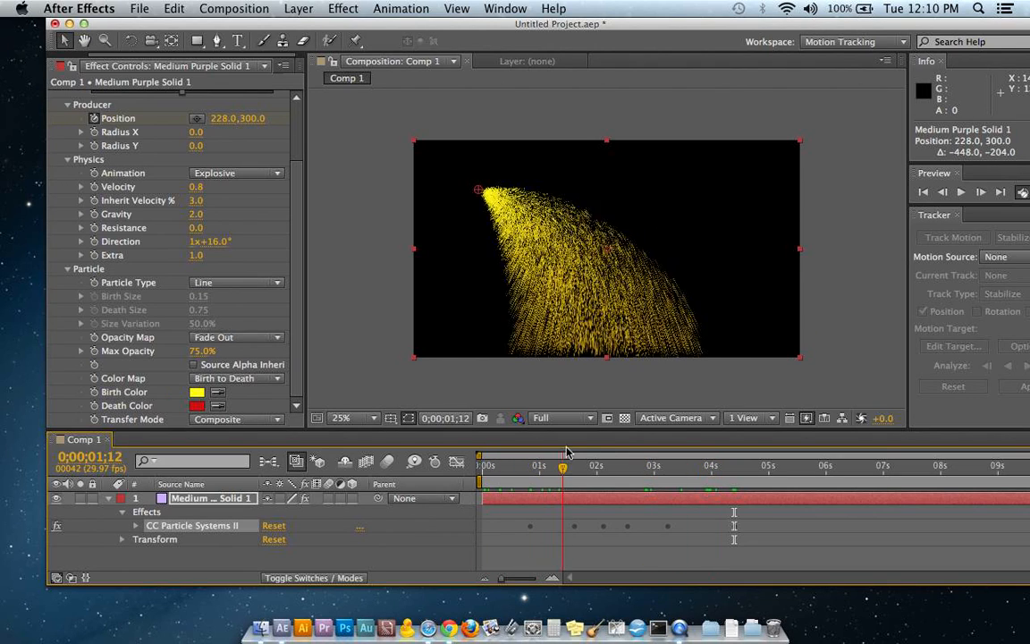
drag(563, 466, 673, 467)
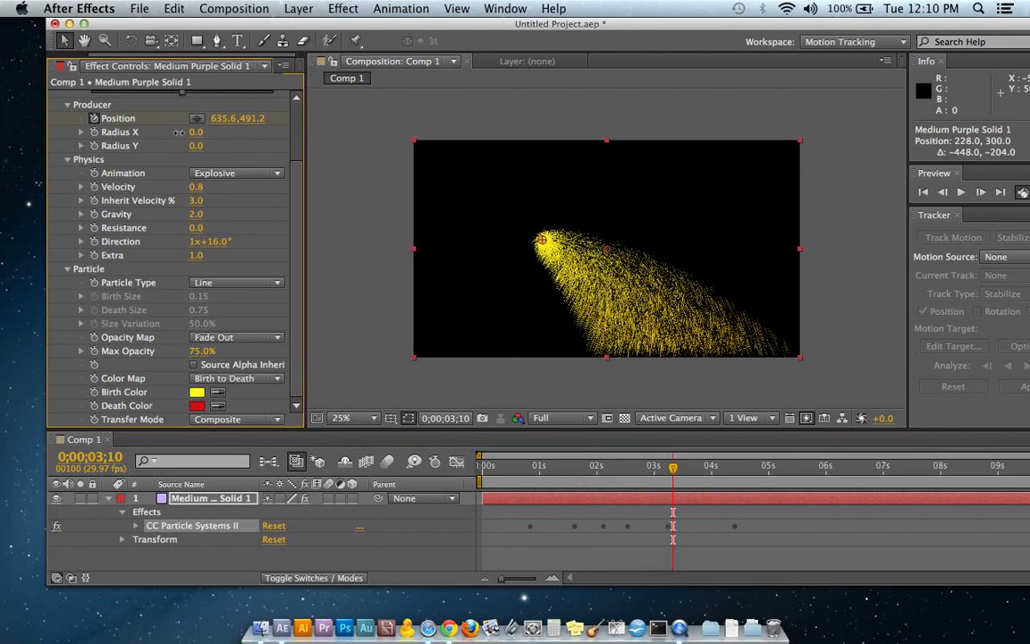
Set Radius X to 13, nudge Gravity and raise Resistance to 4.
drag(194, 132, 195, 132)
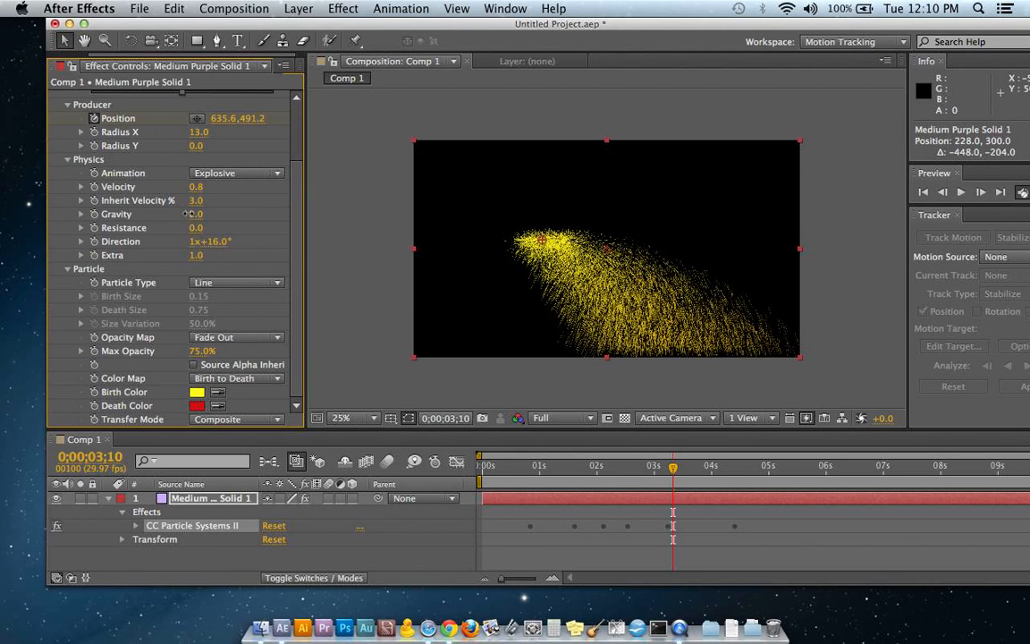
drag(195, 214, 195, 215)
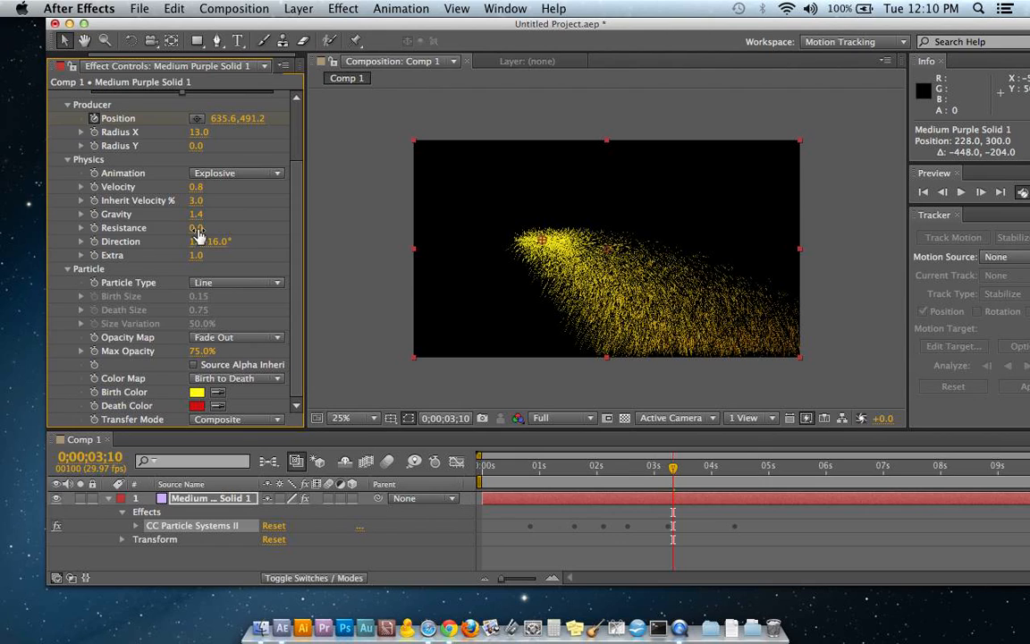
drag(195, 227, 215, 249)
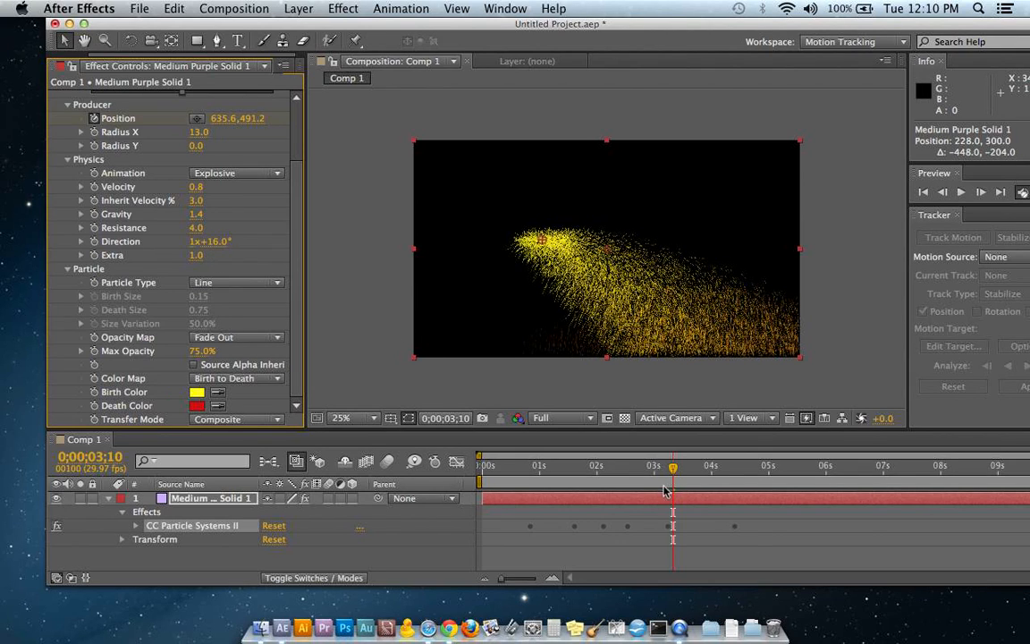
Scrub through the sweep to about four seconds and return the playhead to frame 0.
drag(672, 465, 510, 465)
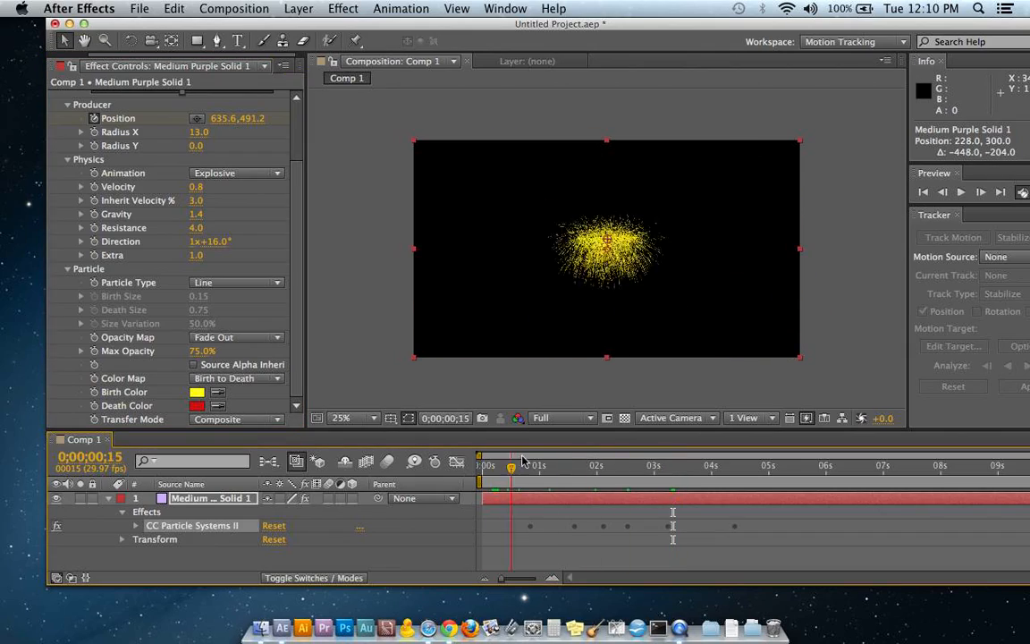
click(718, 465)
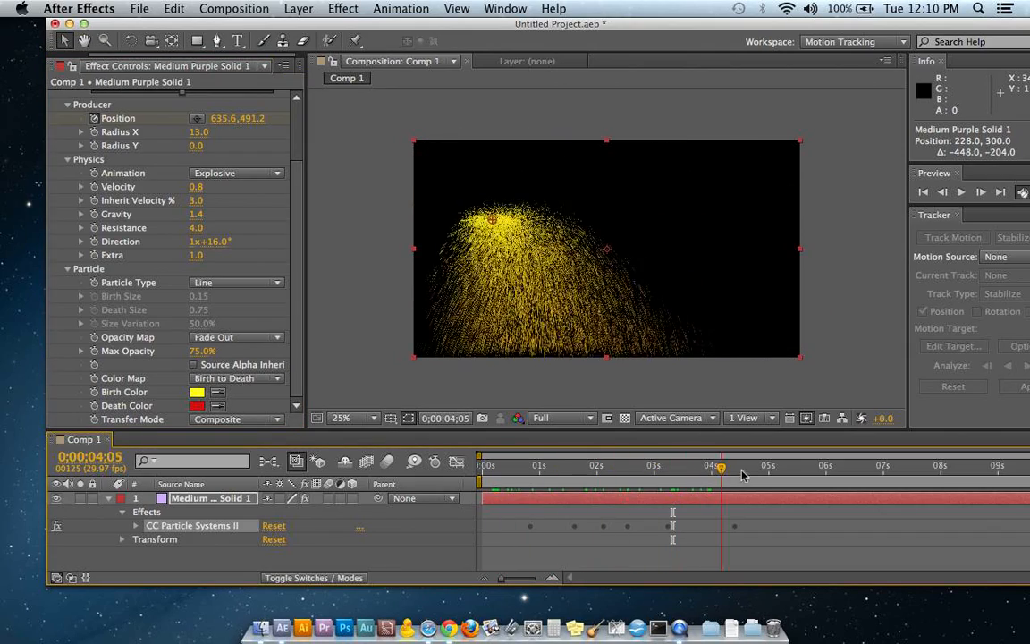
drag(722, 458, 479, 458)
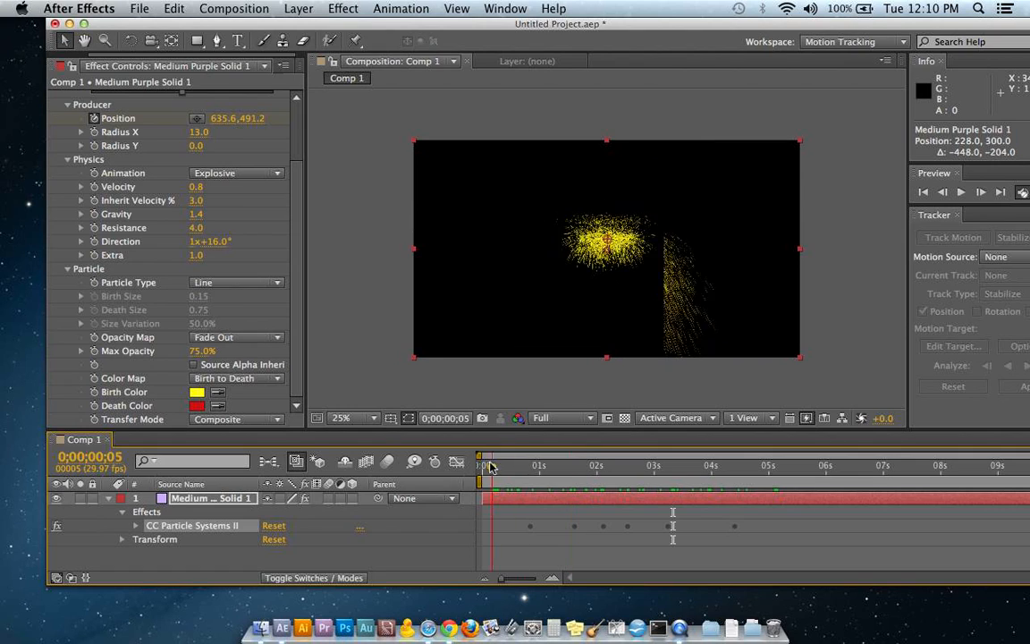
click(479, 465)
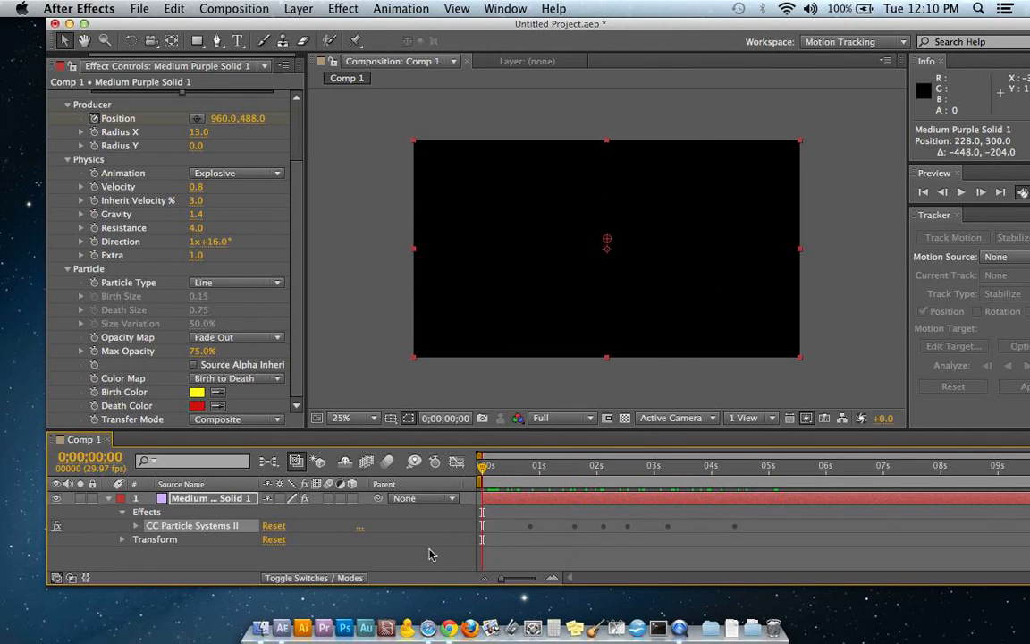